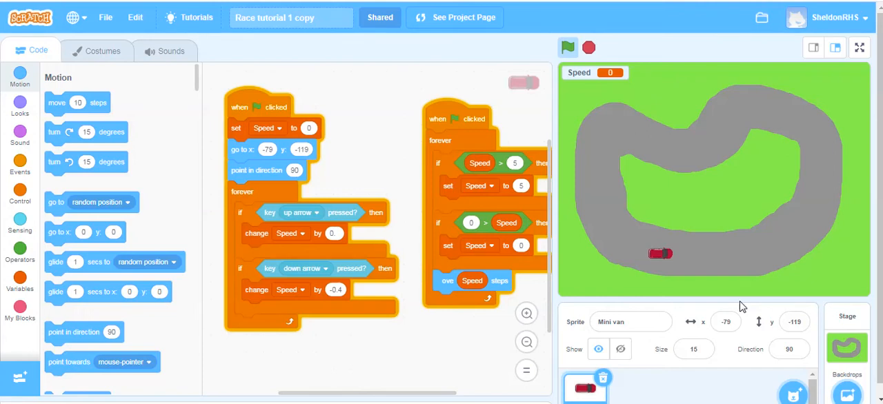
pyautogui.moveTo(687, 132)
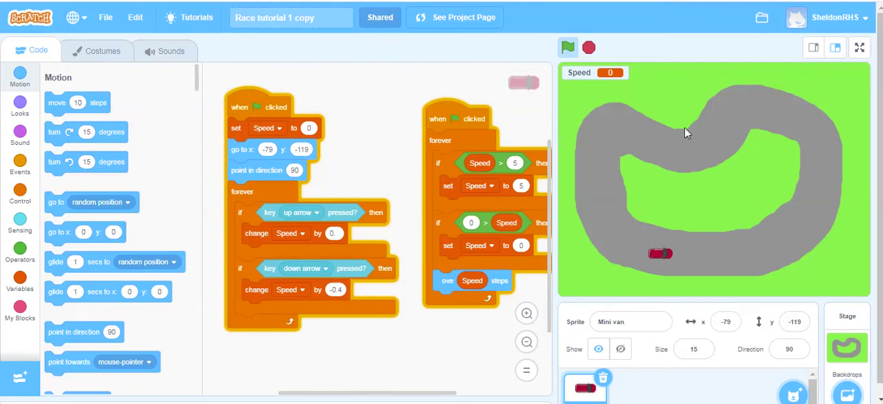
pyautogui.moveTo(661, 257)
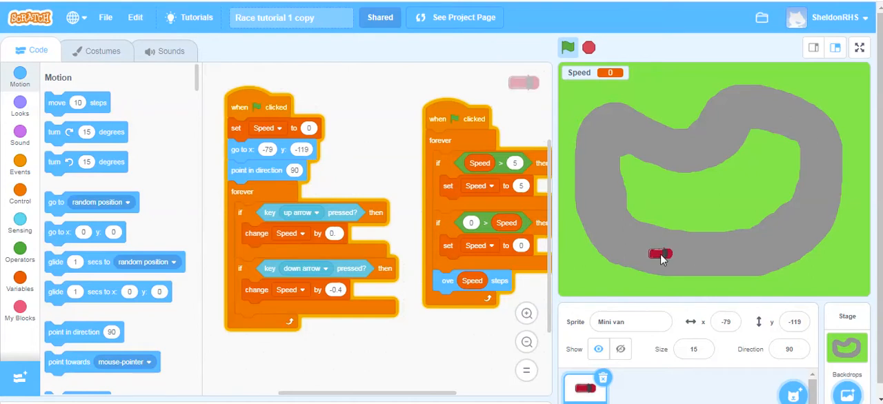
pyautogui.moveTo(567, 47)
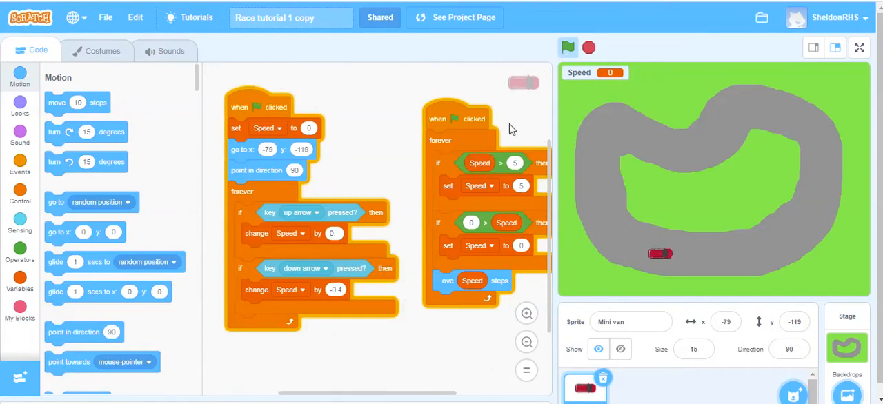
# Step: Run and stop the racing game several times to test the car's 0.2 acceleration
pyautogui.click(569, 46)
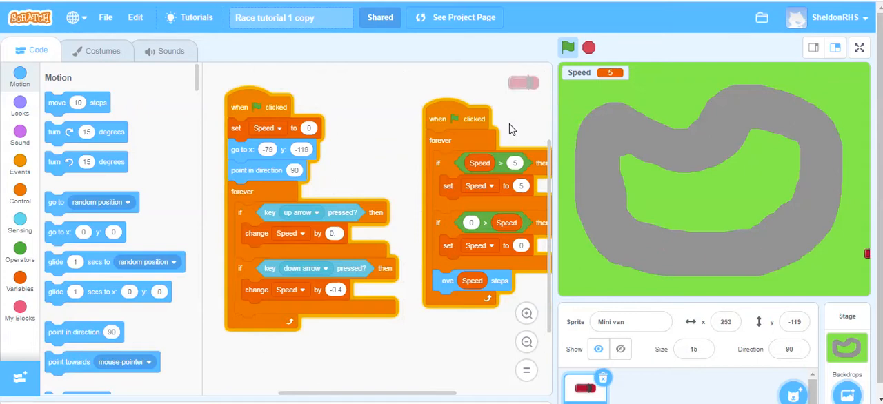
pyautogui.click(587, 47)
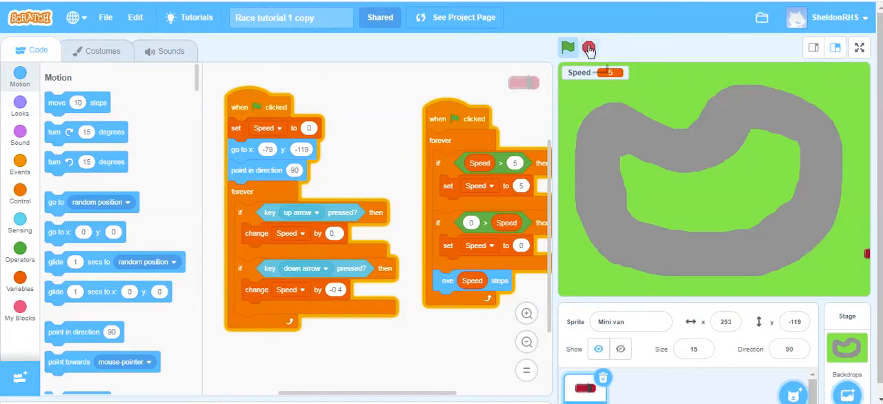
pyautogui.click(567, 47)
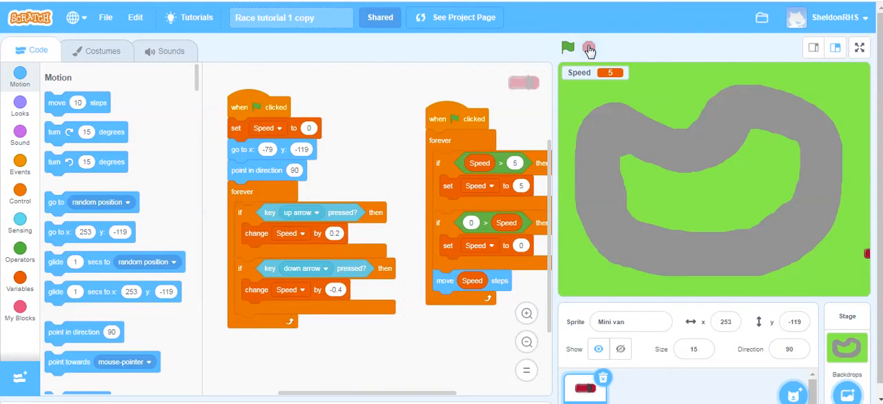
pyautogui.click(568, 47)
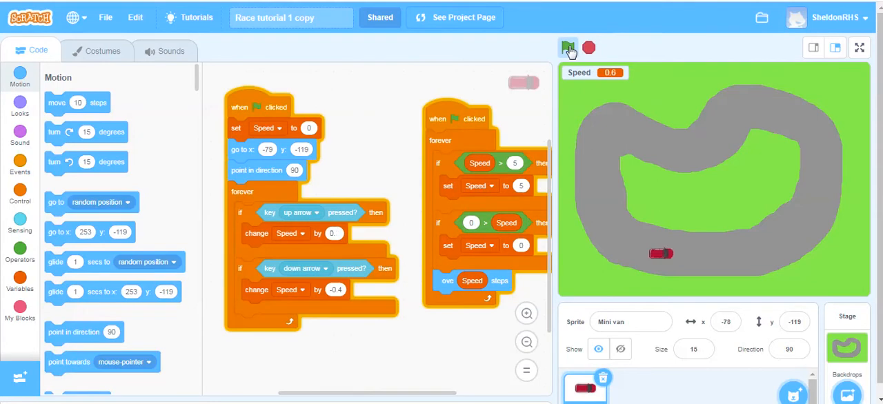
pyautogui.click(569, 47)
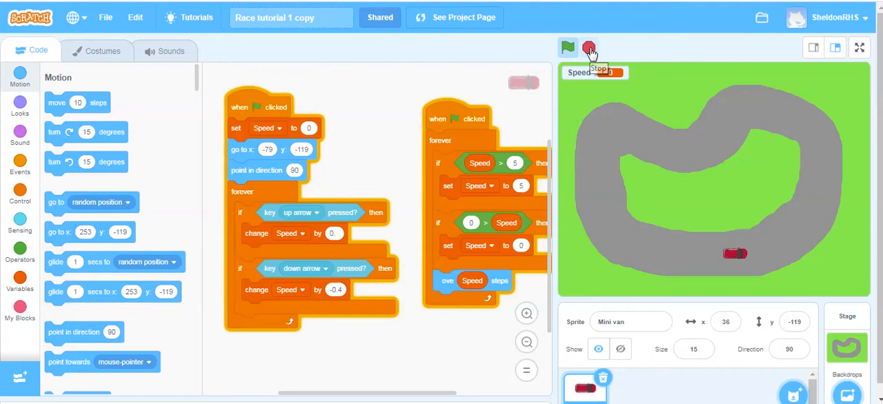
pyautogui.click(588, 47)
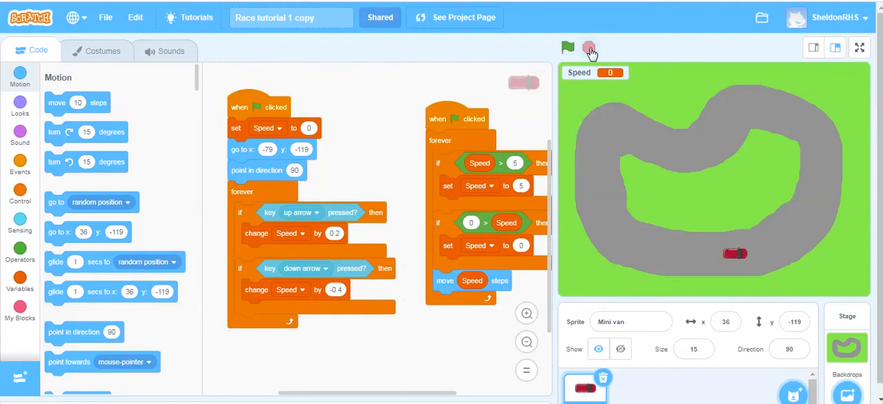
pyautogui.click(567, 47)
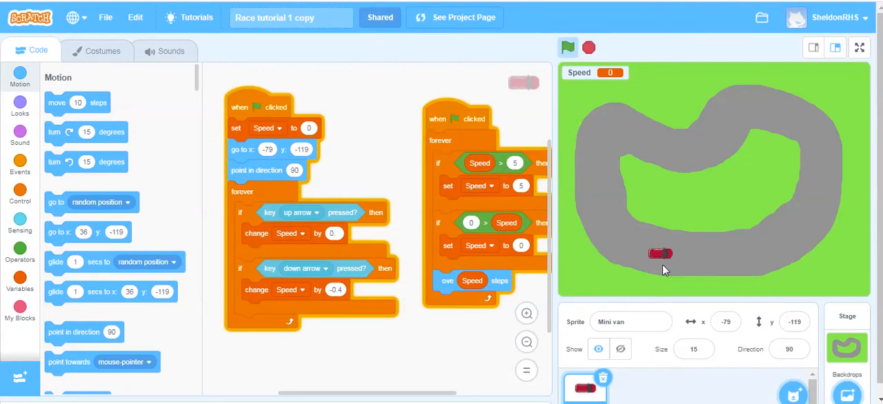
pyautogui.moveTo(660, 255)
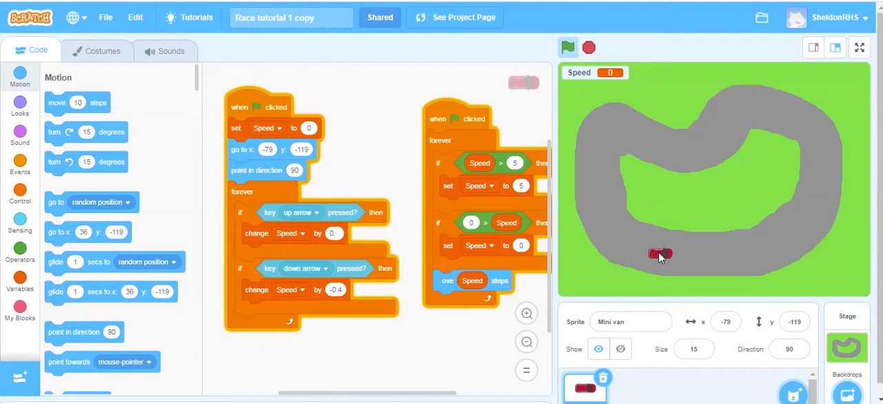
pyautogui.moveTo(660, 251)
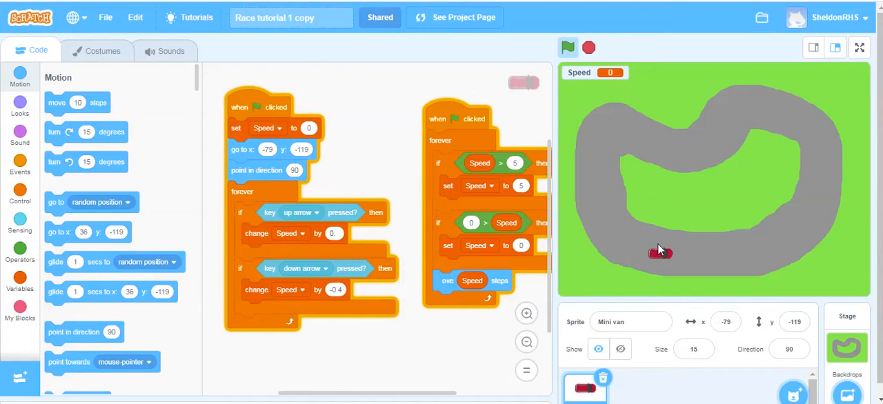
pyautogui.moveTo(682, 264)
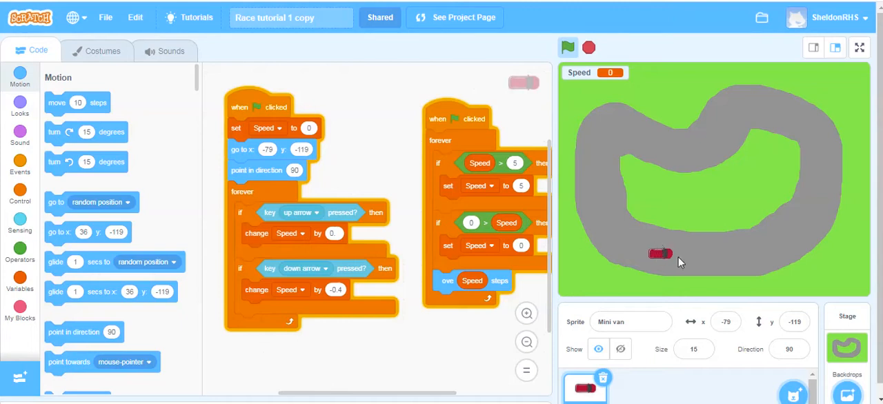
pyautogui.moveTo(720, 130)
pyautogui.write('2')
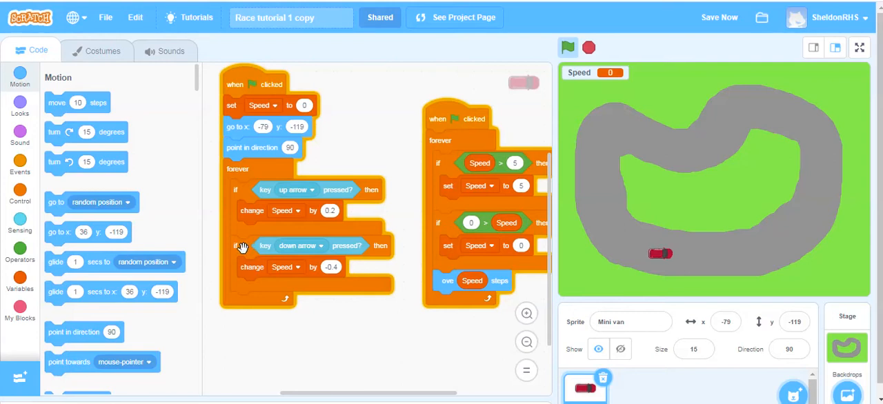
pyautogui.moveTo(234, 235)
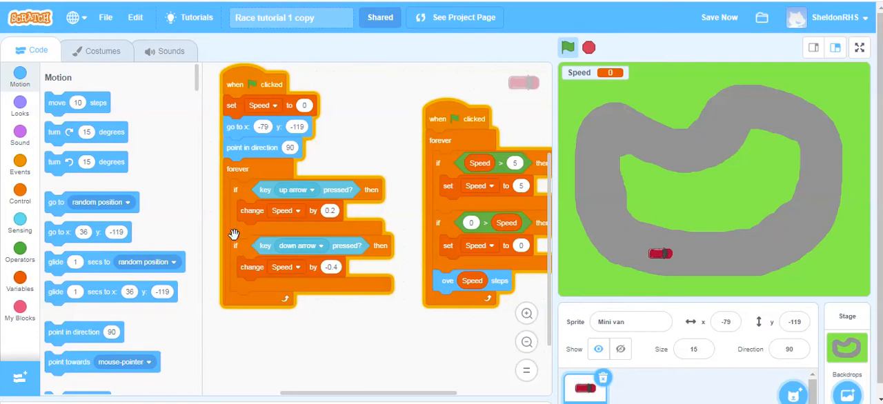
pyautogui.moveTo(245, 246)
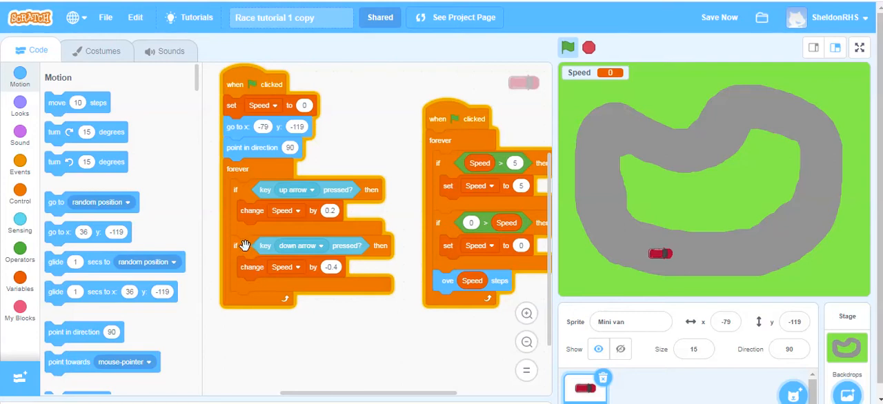
pyautogui.moveTo(242, 247)
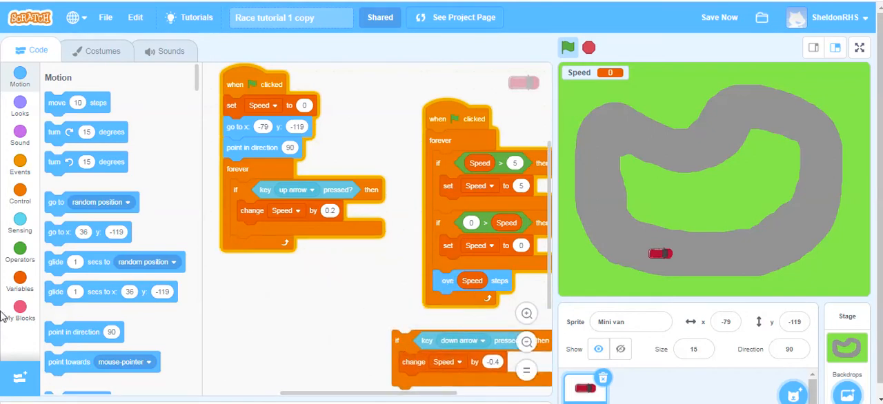
# Step: Wrap the down-arrow braking rule in an if-else and duplicate the Speed change into the else branch
pyautogui.click(19, 196)
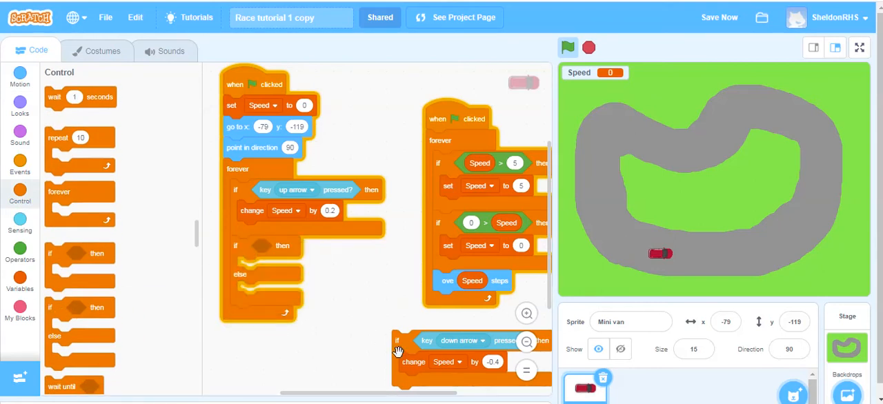
pyautogui.moveTo(458, 340); pyautogui.dragTo(310, 245)
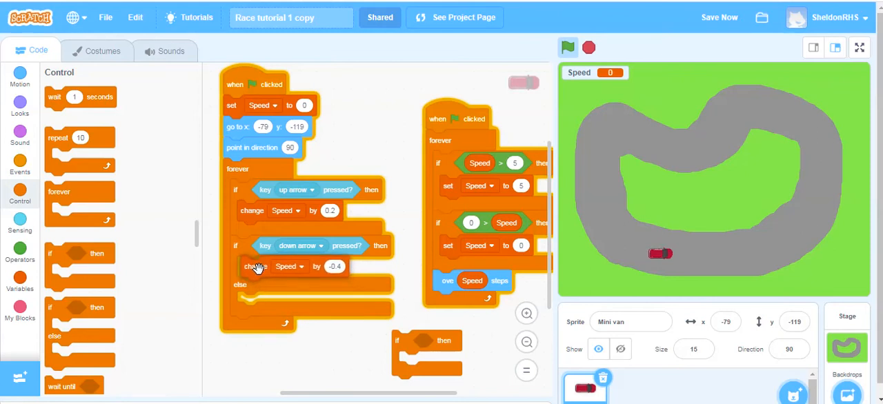
pyautogui.moveTo(315, 268)
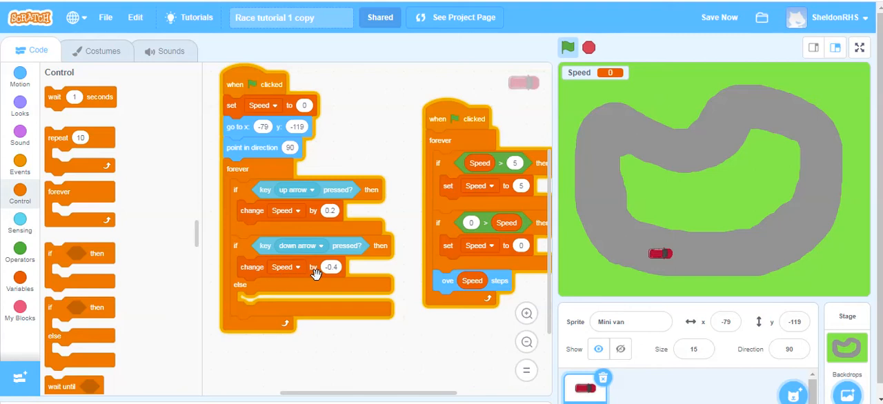
pyautogui.moveTo(251, 267)
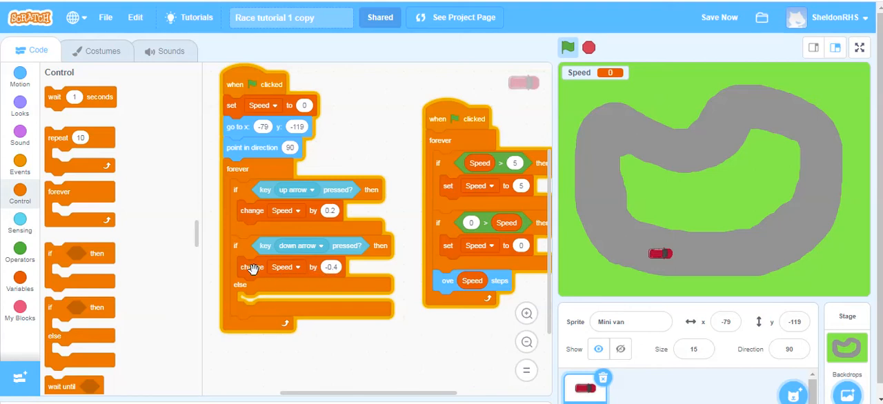
pyautogui.moveTo(276, 219)
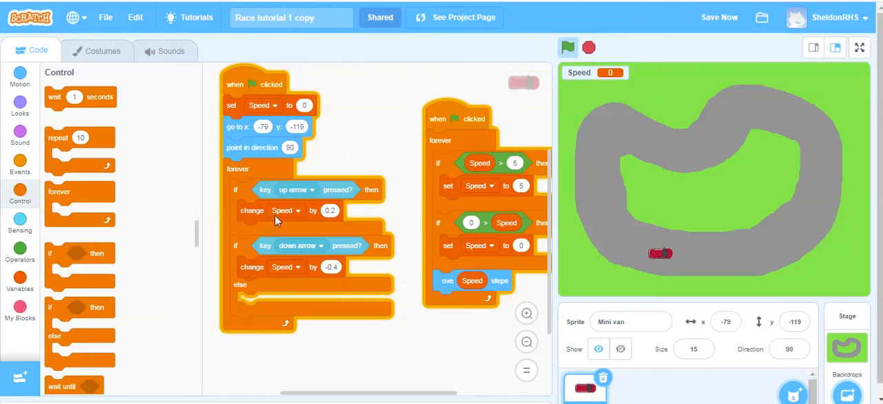
pyautogui.moveTo(247, 268)
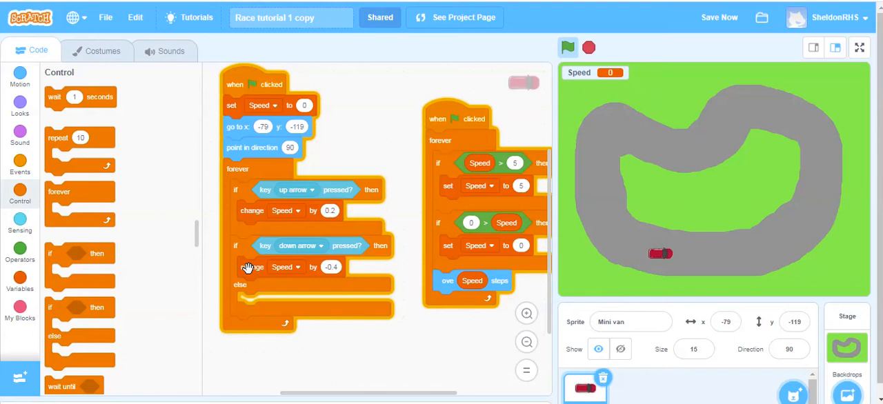
pyautogui.rightClick(251, 268)
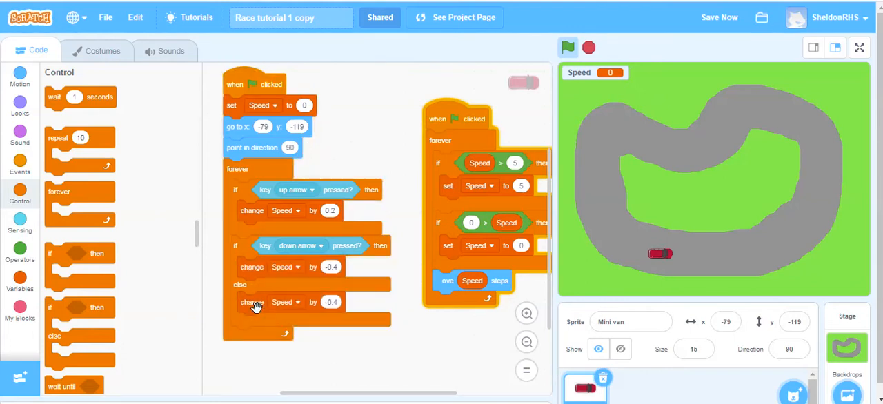
pyautogui.moveTo(345, 302)
pyautogui.write('-0.07')
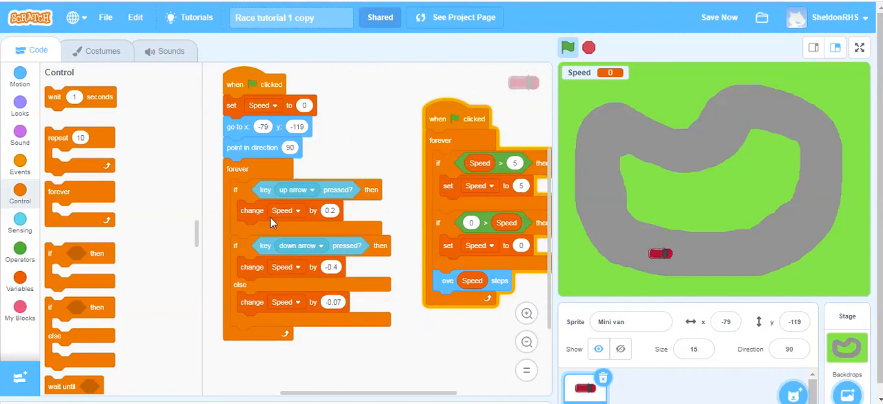
pyautogui.moveTo(310, 210)
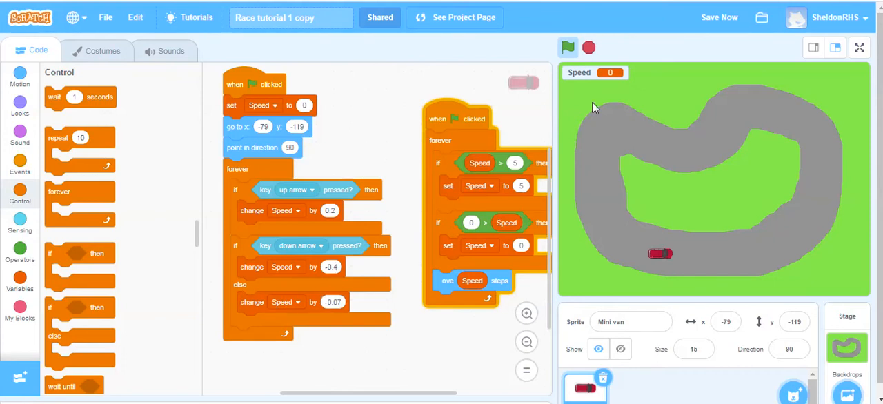
pyautogui.click(567, 47)
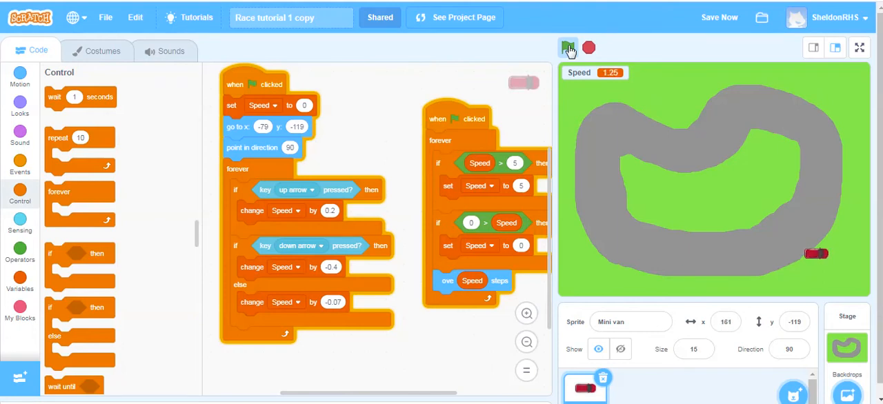
pyautogui.click(569, 47)
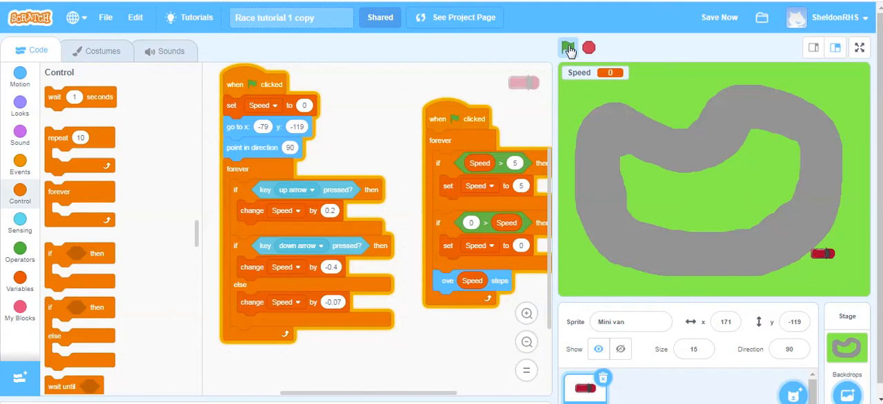
pyautogui.click(569, 47)
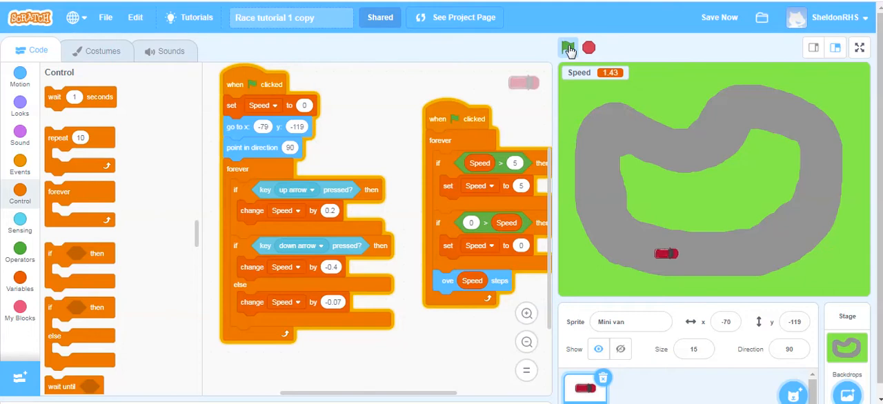
pyautogui.click(568, 47)
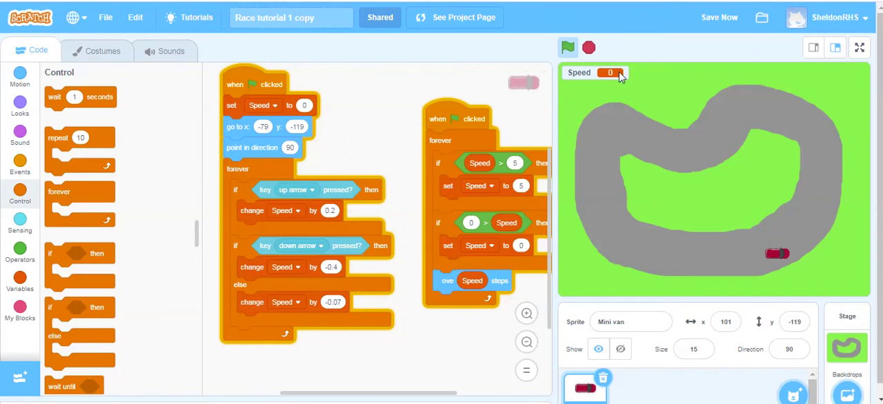
pyautogui.moveTo(480, 228)
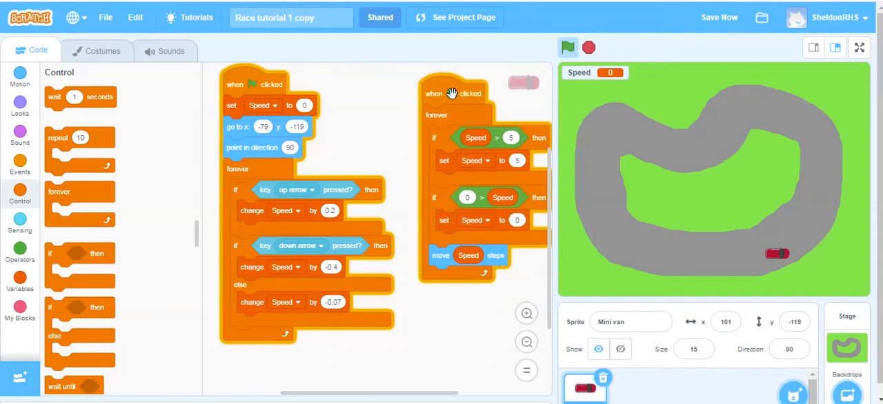
pyautogui.click(569, 47)
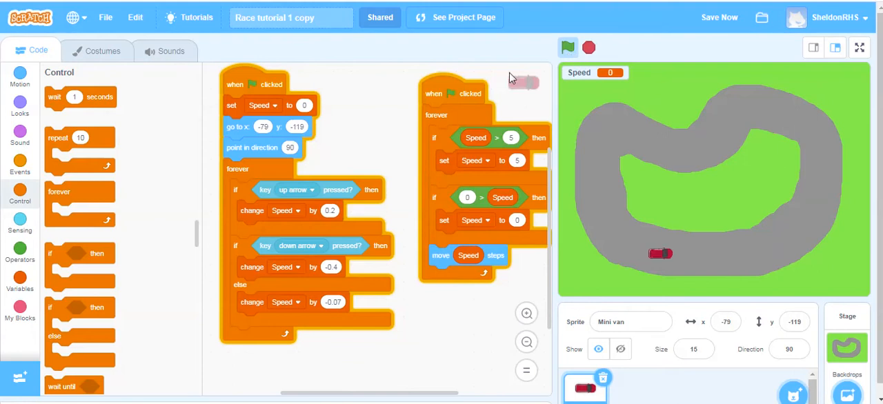
pyautogui.moveTo(464, 304)
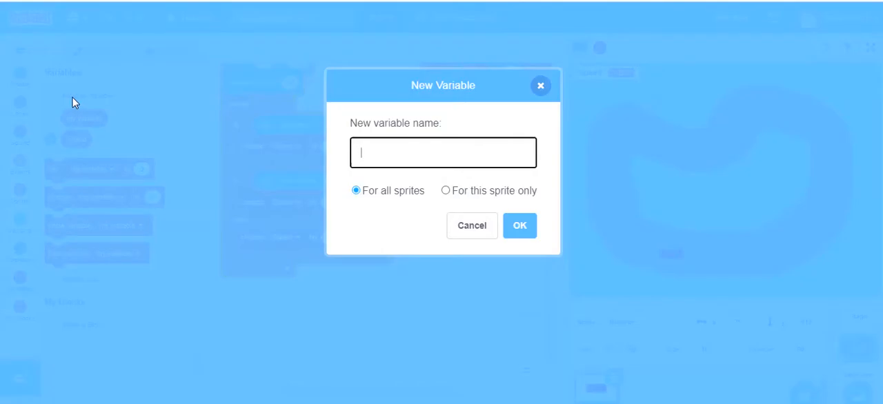
# Step: Create a variable named Direction for all sprites
pyautogui.write('Direction')
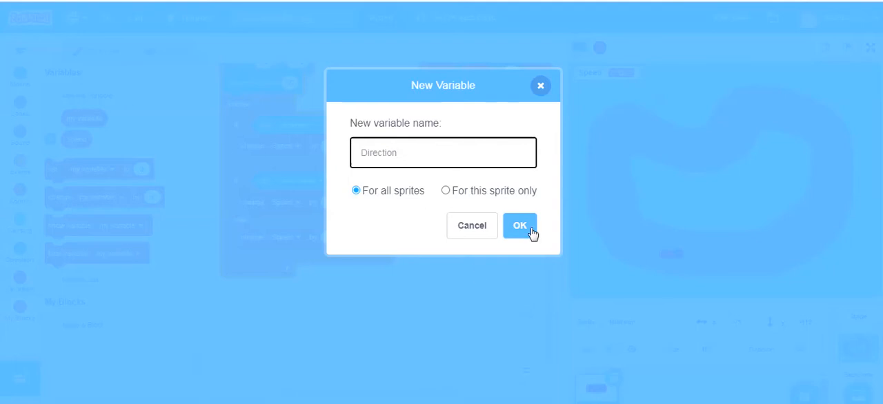
pyautogui.click(519, 226)
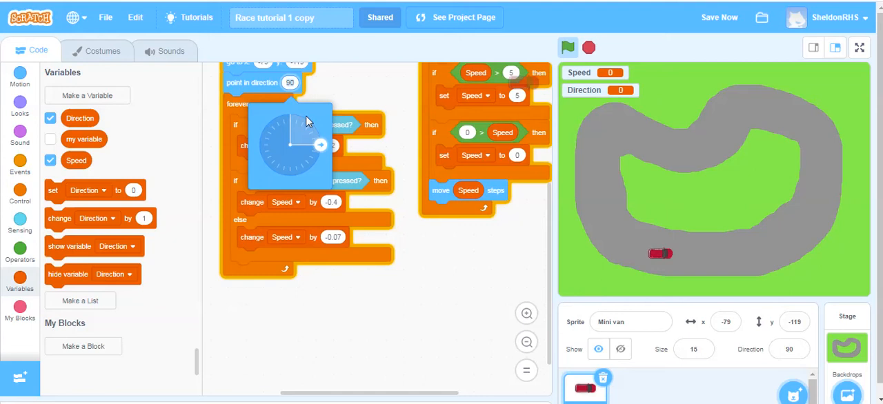
pyautogui.moveTo(328, 151)
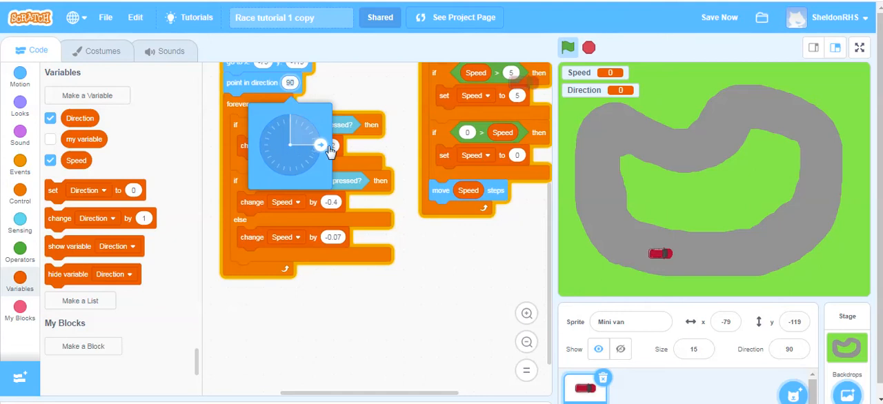
pyautogui.moveTo(320, 145); pyautogui.dragTo(287, 172)
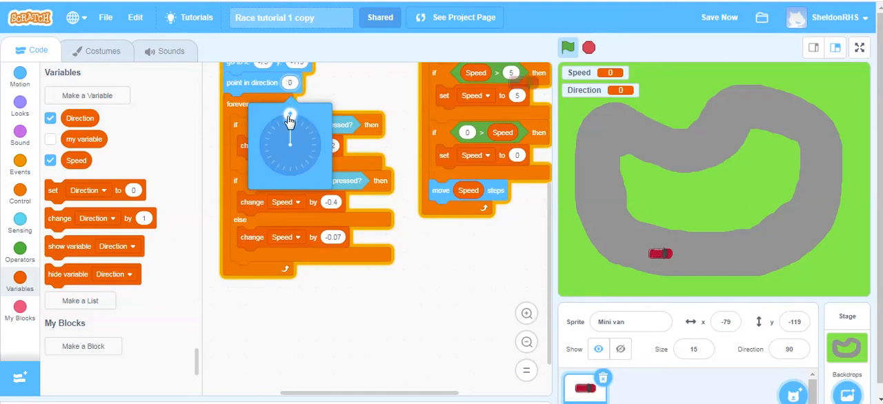
pyautogui.moveTo(290, 121); pyautogui.dragTo(260, 143)
pyautogui.write('90')
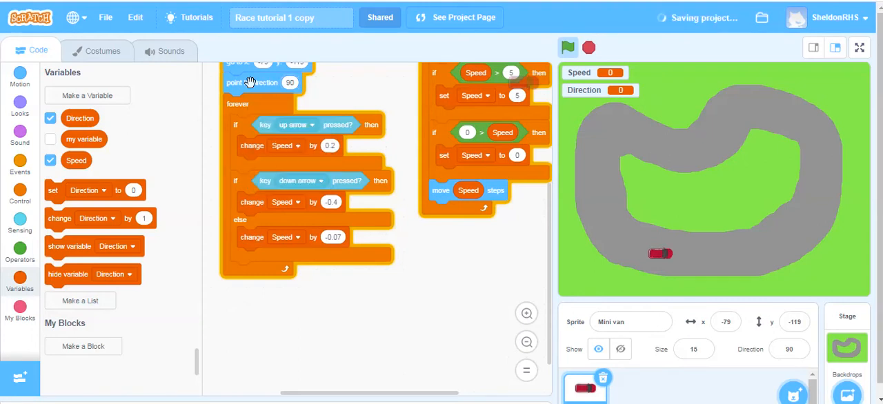
# Step: Delete the point in direction 90 block from the start script
pyautogui.rightClick(251, 83)
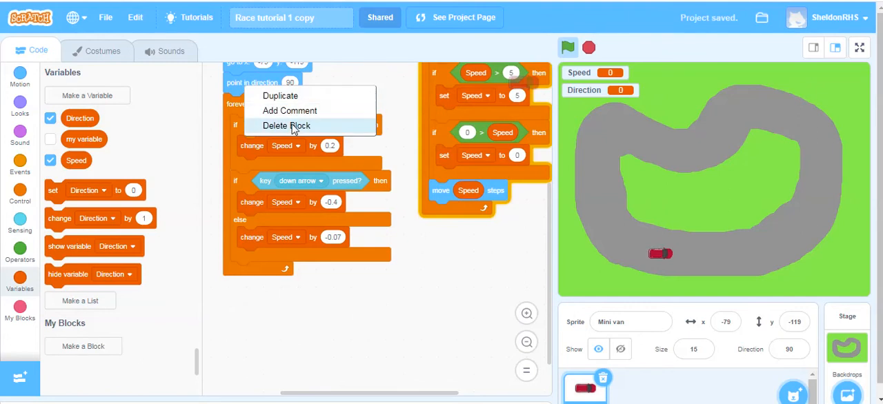
pyautogui.click(287, 126)
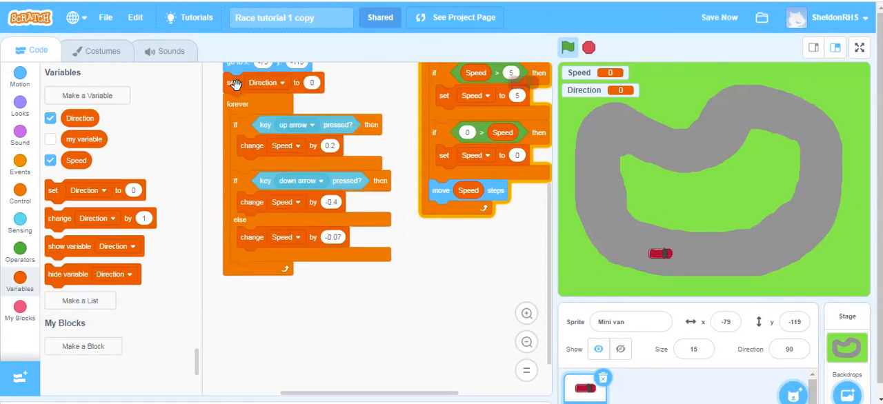
pyautogui.moveTo(401, 121)
pyautogui.write('90')
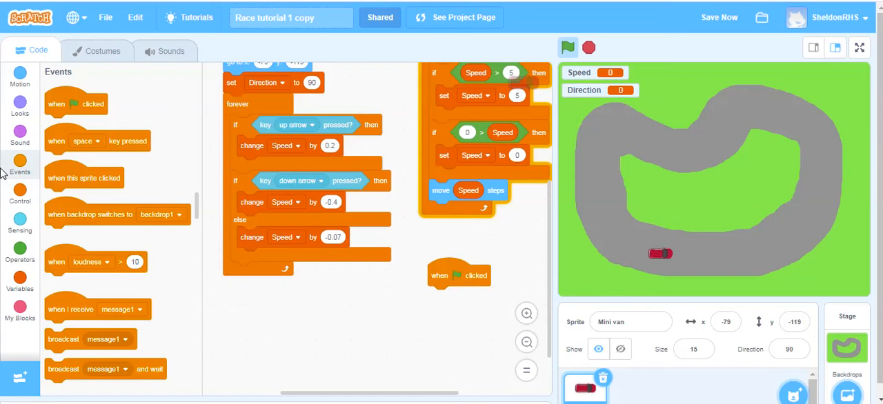
# Step: Build a forever loop that points the car toward Direction, then run it to check Direction reads 90
pyautogui.click(19, 196)
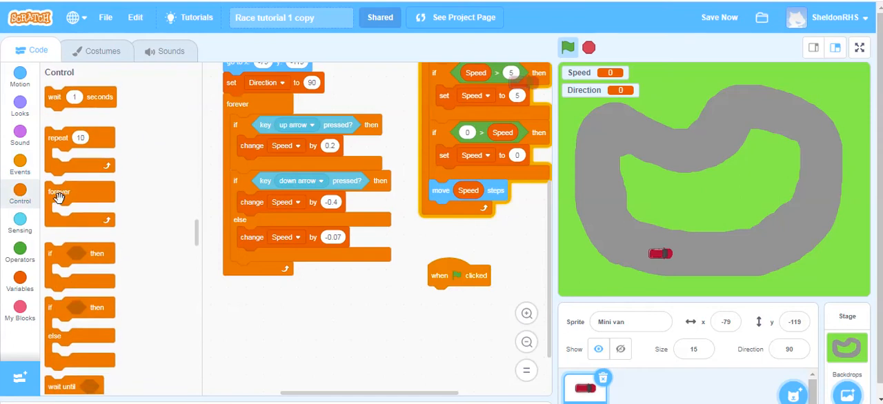
pyautogui.moveTo(58, 196); pyautogui.dragTo(442, 296)
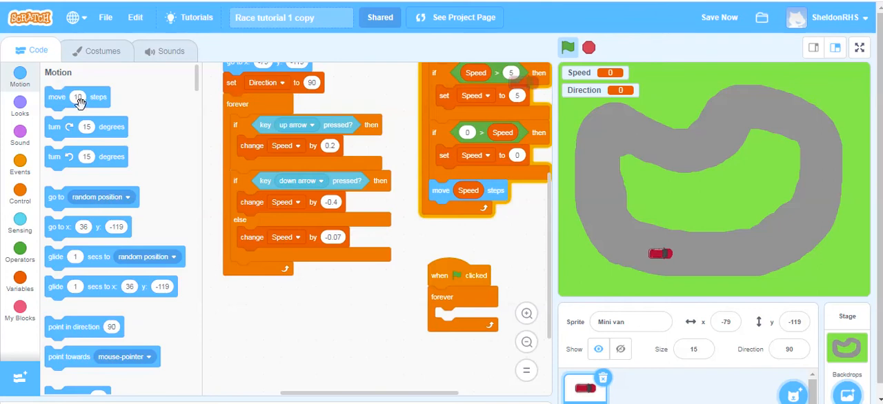
pyautogui.moveTo(82, 327); pyautogui.dragTo(458, 323)
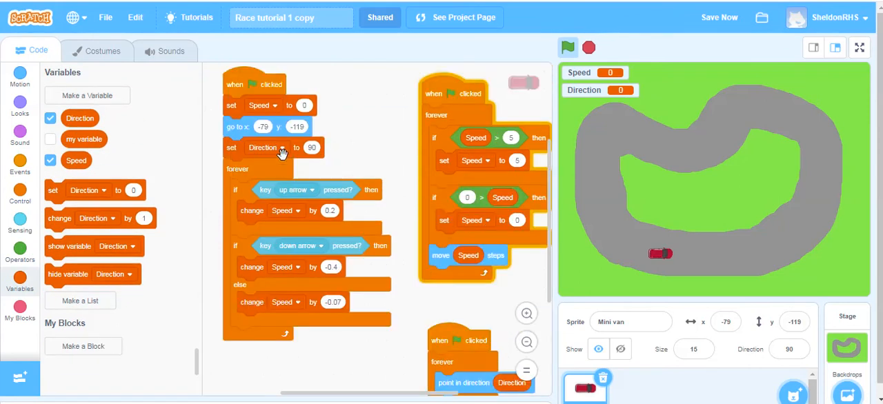
pyautogui.moveTo(282, 157)
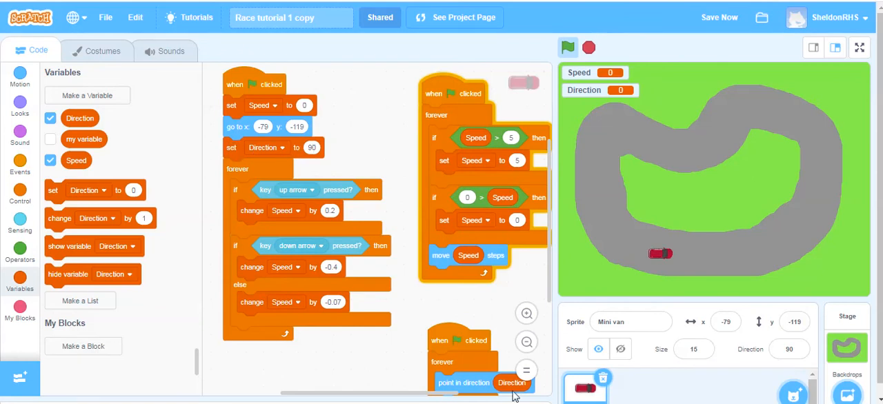
pyautogui.click(569, 47)
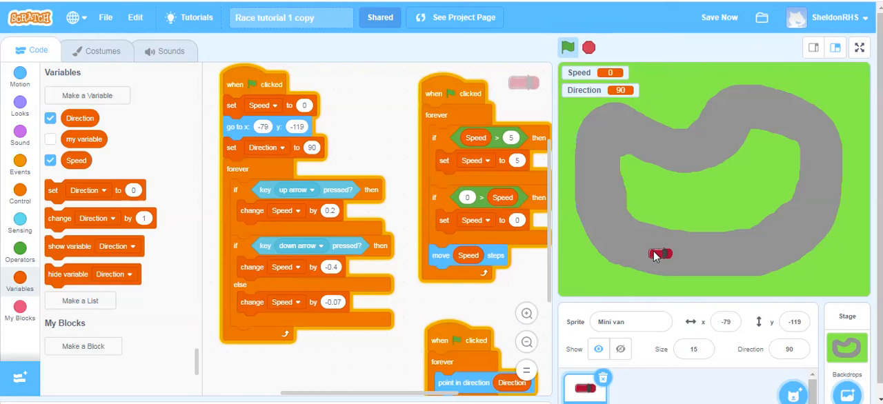
pyautogui.scroll(-3)
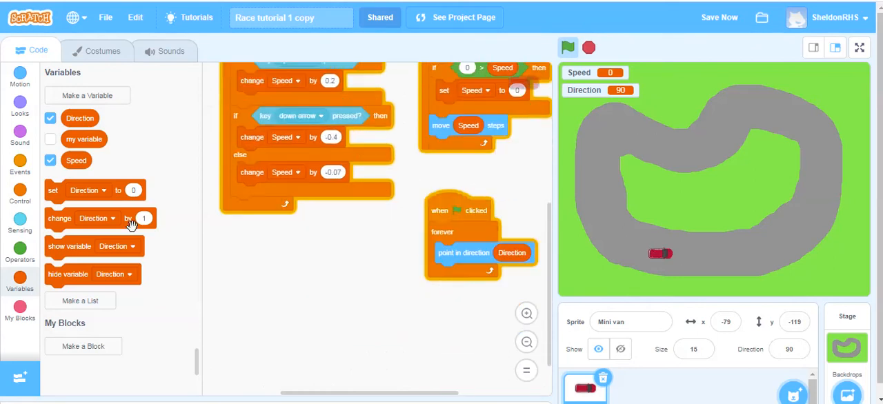
# Step: Start a third green-flag script with a forever loop checking whether the left arrow key is pressed
pyautogui.click(19, 165)
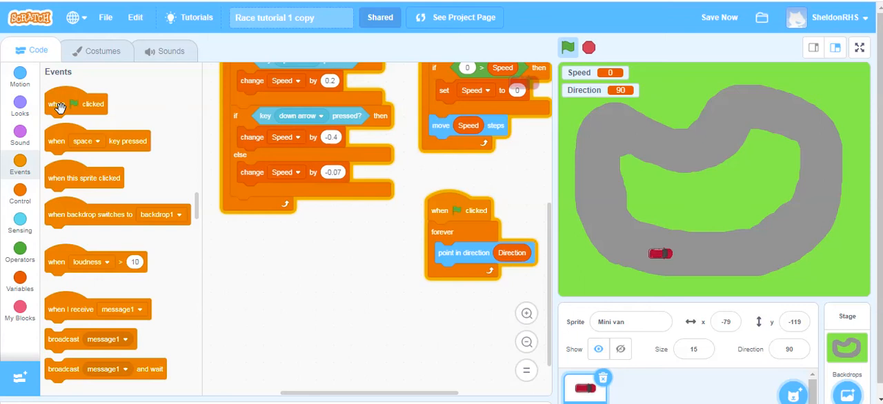
pyautogui.moveTo(76, 104); pyautogui.dragTo(260, 246)
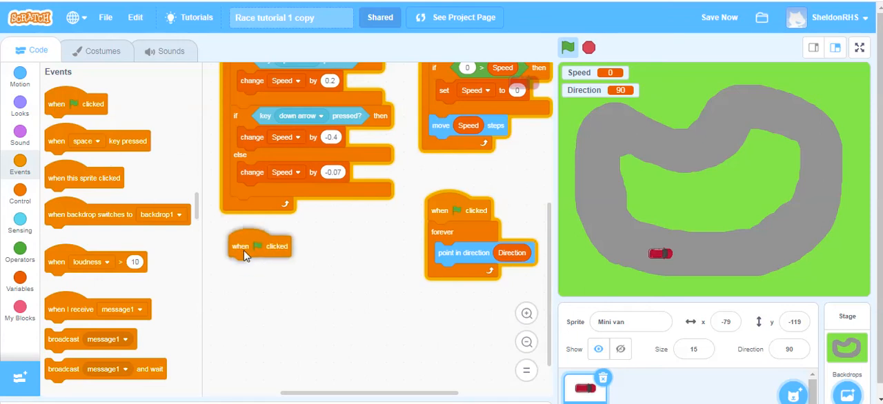
pyautogui.moveTo(541, 301)
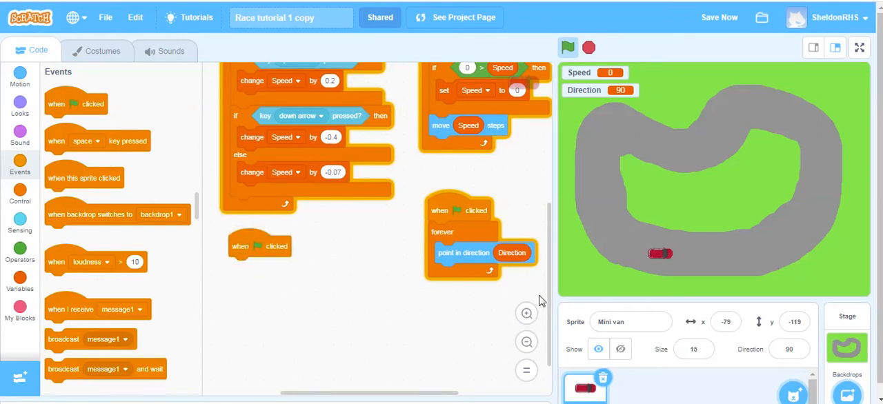
pyautogui.moveTo(679, 254)
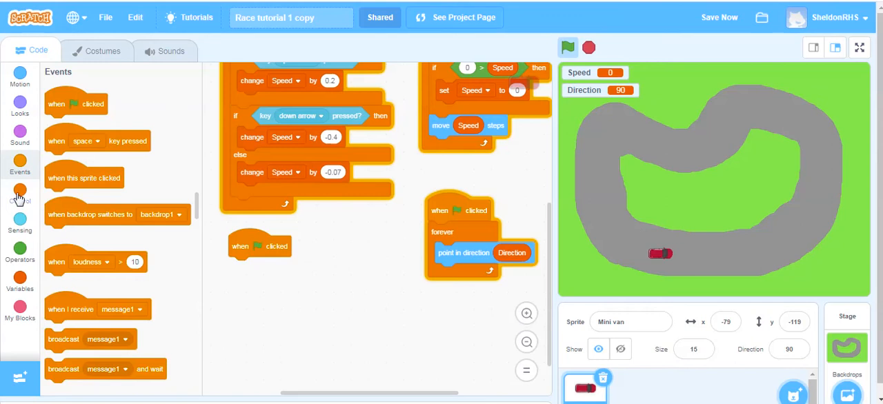
pyautogui.click(20, 196)
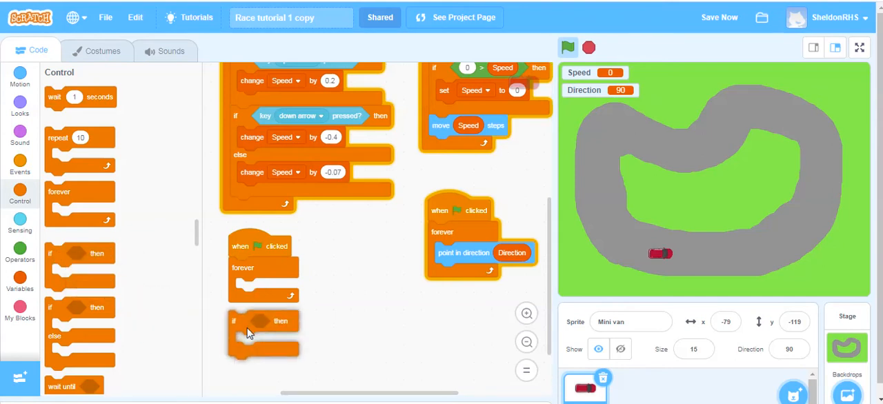
pyautogui.moveTo(262, 320); pyautogui.dragTo(262, 288)
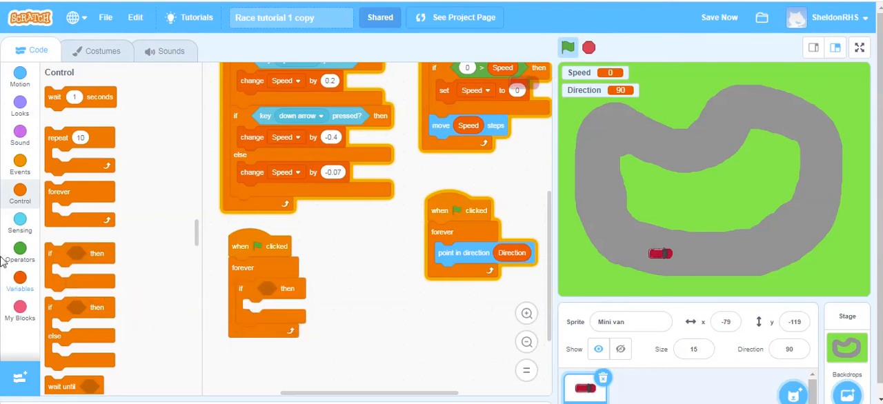
pyautogui.click(19, 219)
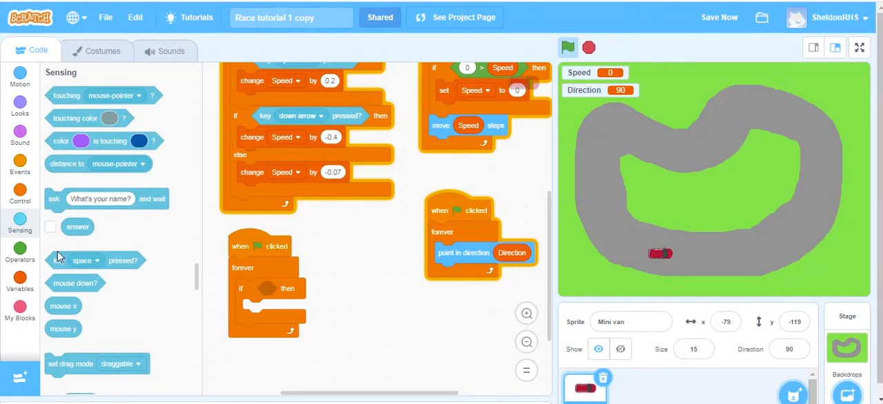
pyautogui.moveTo(95, 259); pyautogui.dragTo(306, 289)
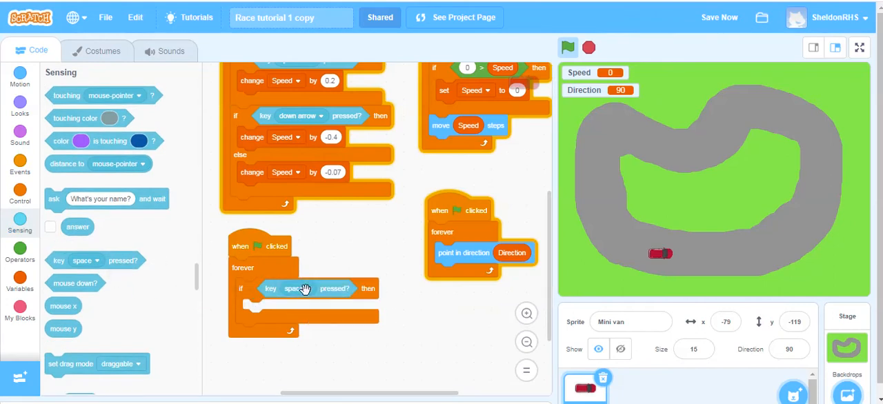
pyautogui.click(293, 288)
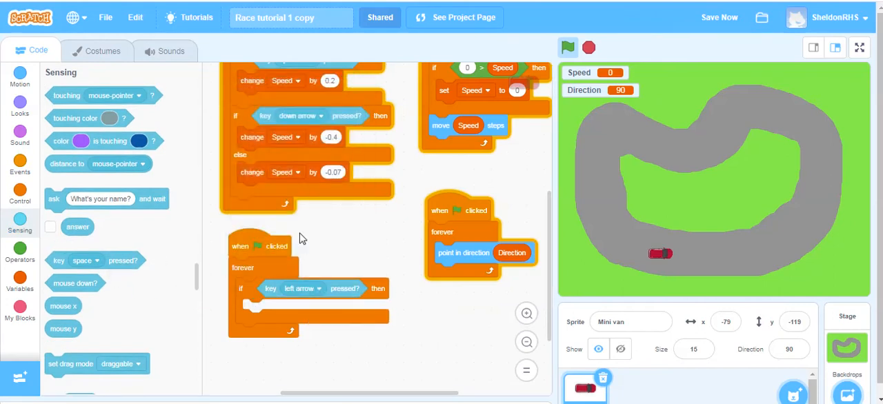
pyautogui.moveTo(510, 252)
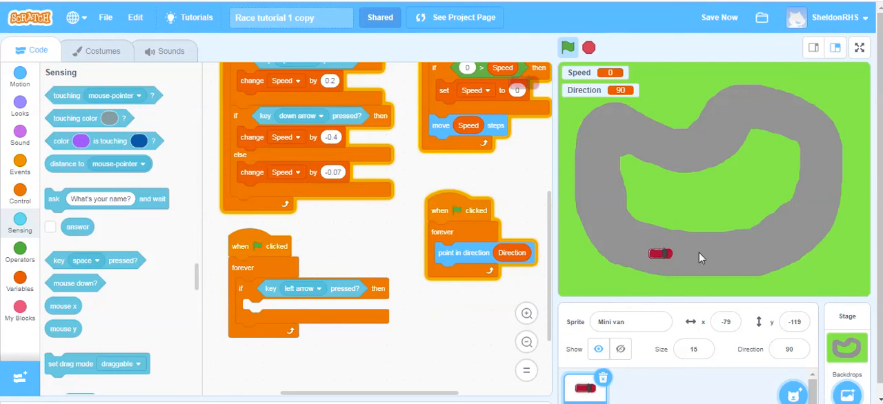
pyautogui.moveTo(665, 257)
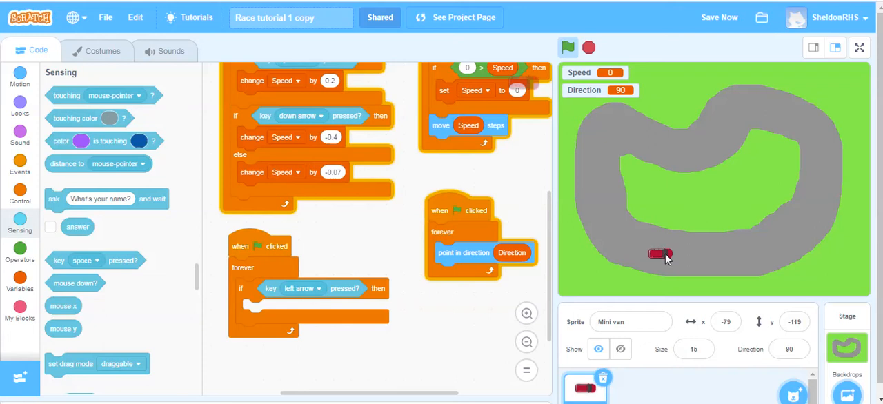
pyautogui.moveTo(665, 271)
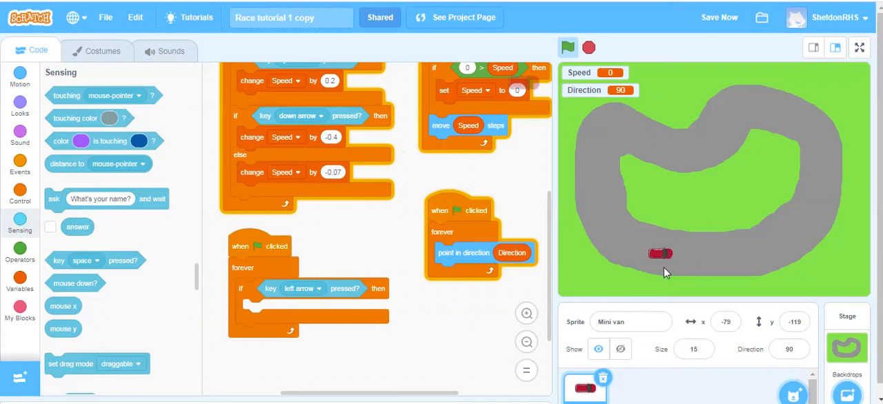
pyautogui.moveTo(678, 260)
pyautogui.write('-5')
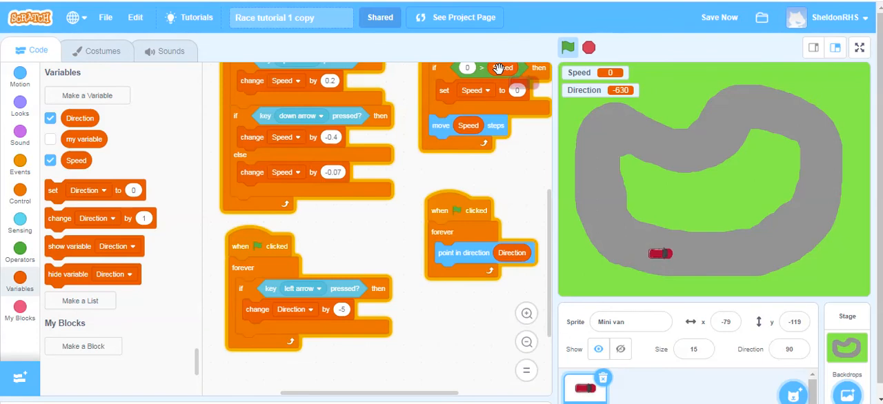
# Step: Duplicate the left-arrow steering block for the right arrow and run the game
pyautogui.rightClick(301, 289)
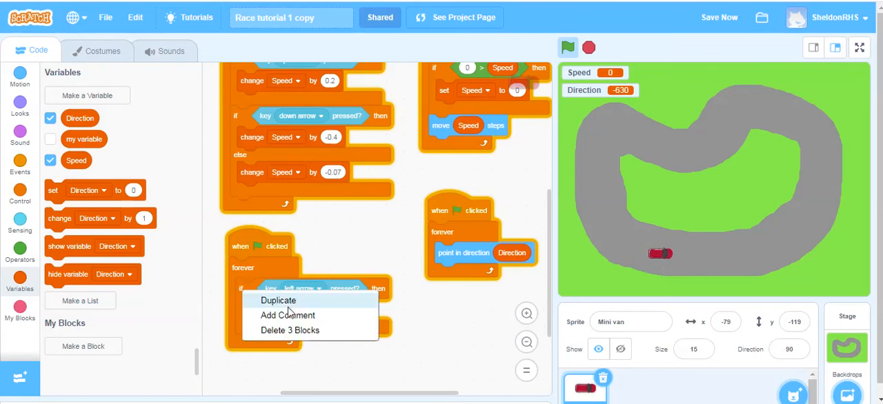
pyautogui.click(278, 301)
pyautogui.write('5')
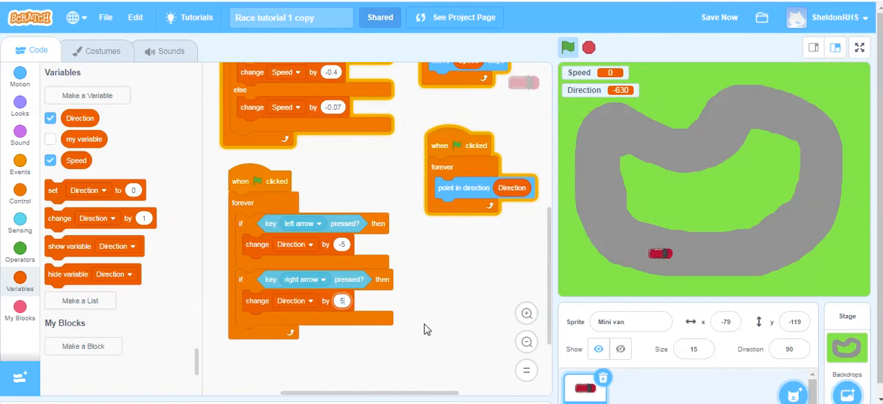
pyautogui.click(568, 47)
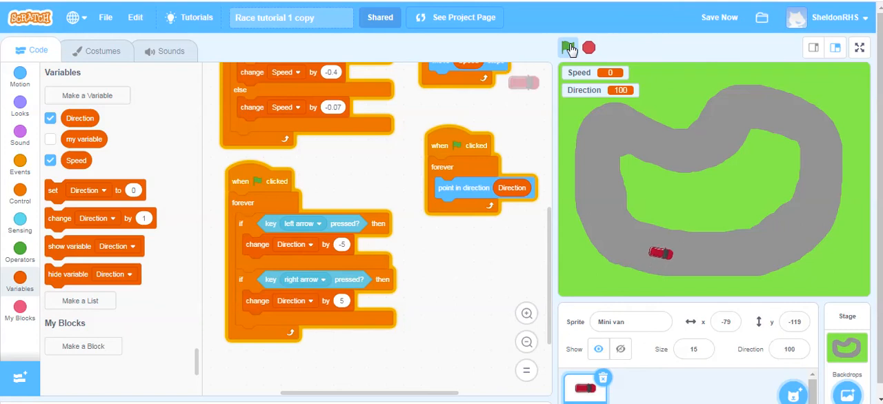
# Step: Run the game repeatedly, steering the car around the track with the arrow keys
pyautogui.click(568, 47)
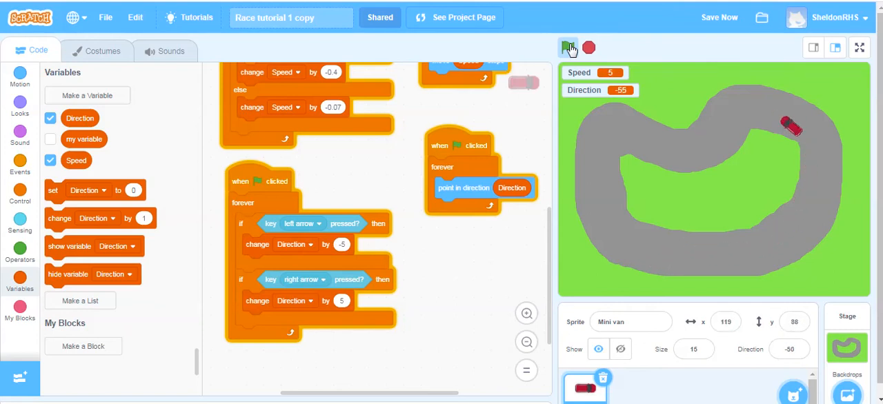
pyautogui.click(569, 47)
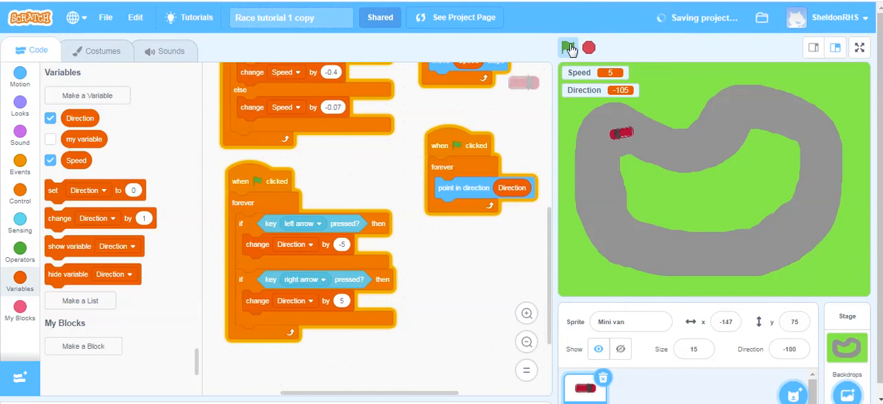
pyautogui.click(568, 47)
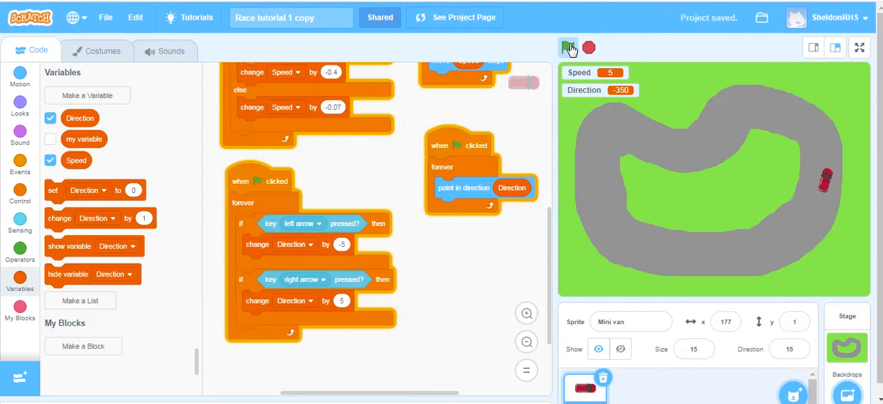
pyautogui.click(569, 47)
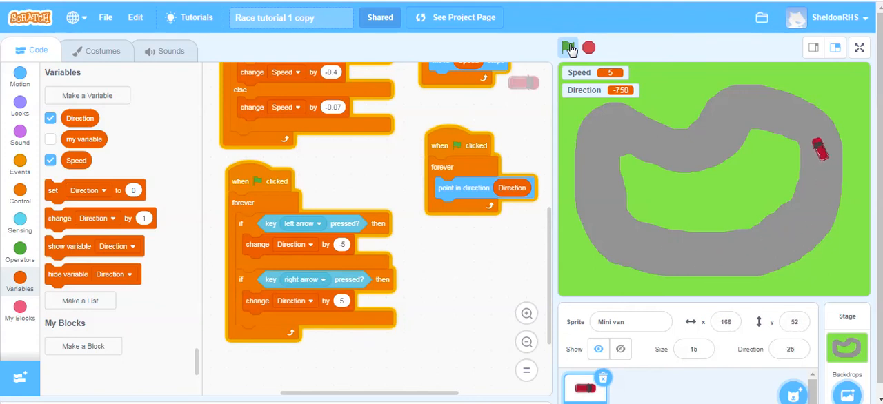
pyautogui.click(568, 47)
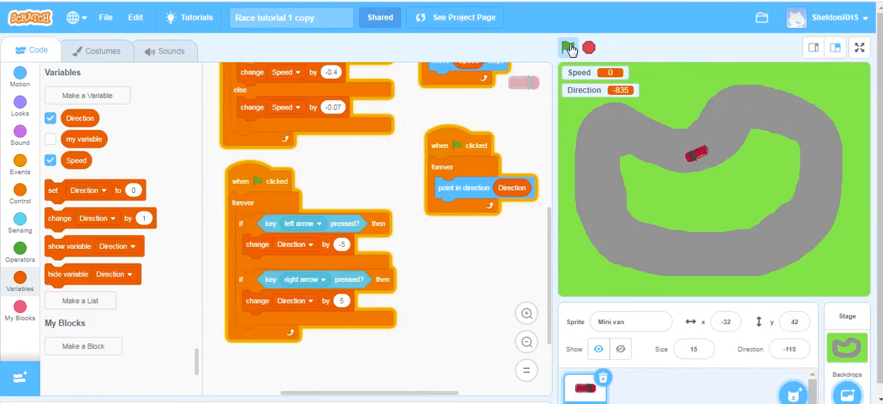
pyautogui.click(568, 46)
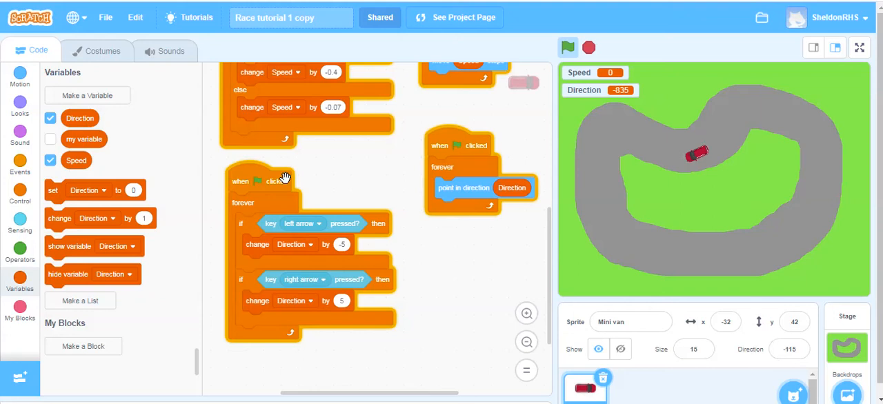
pyautogui.moveTo(306, 188)
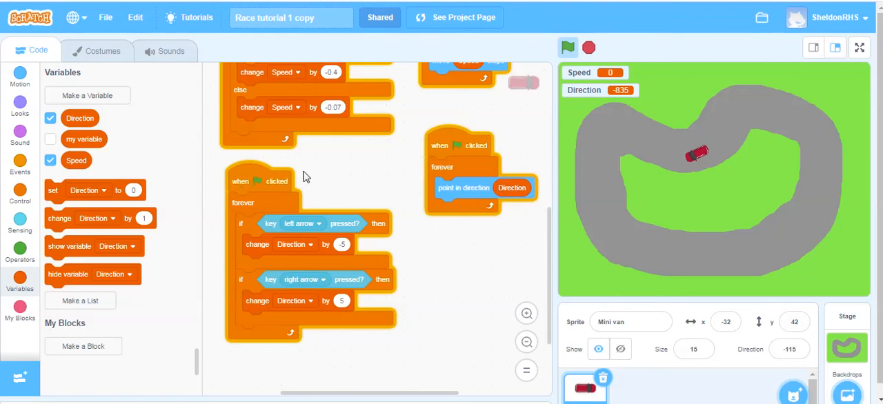
pyautogui.moveTo(455, 152)
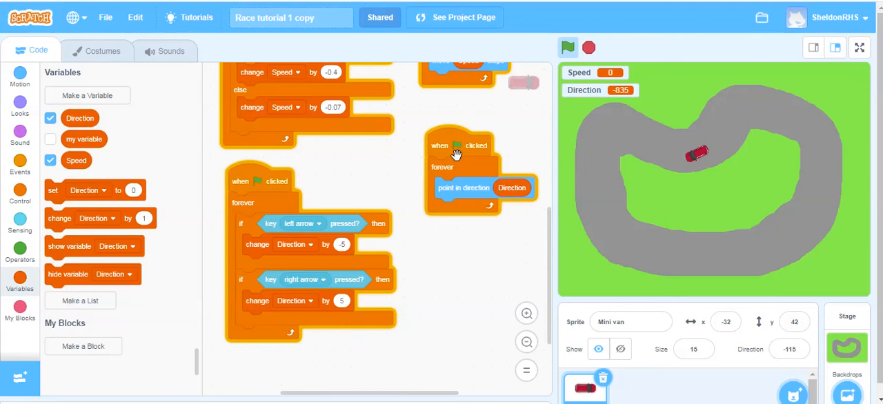
pyautogui.moveTo(467, 171)
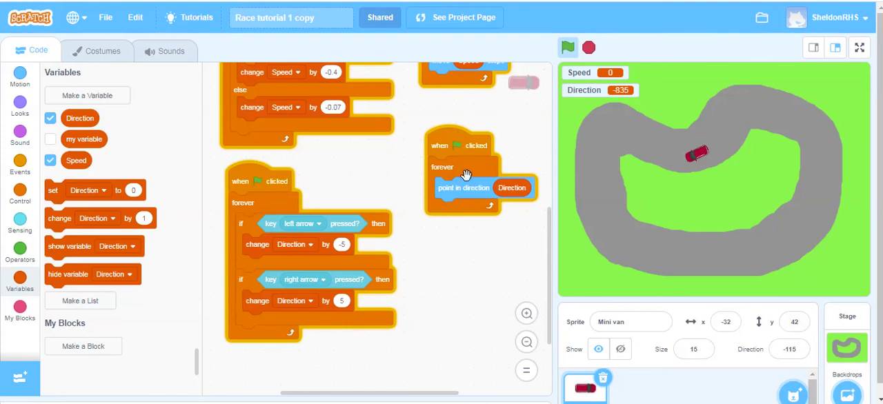
pyautogui.moveTo(552, 229)
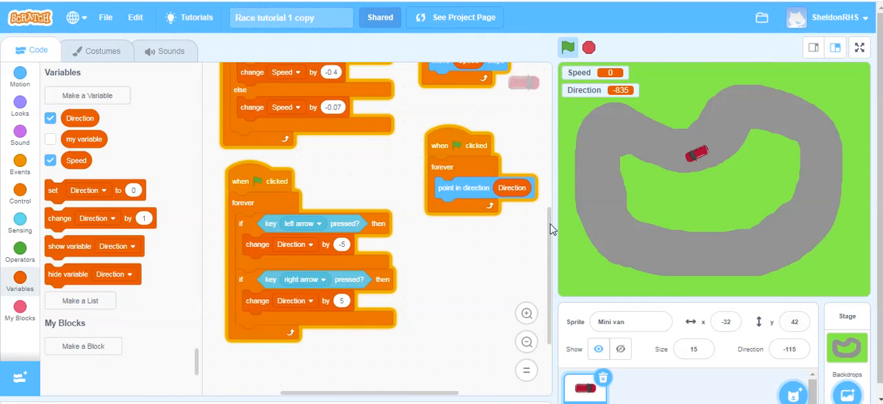
pyautogui.scroll(3)
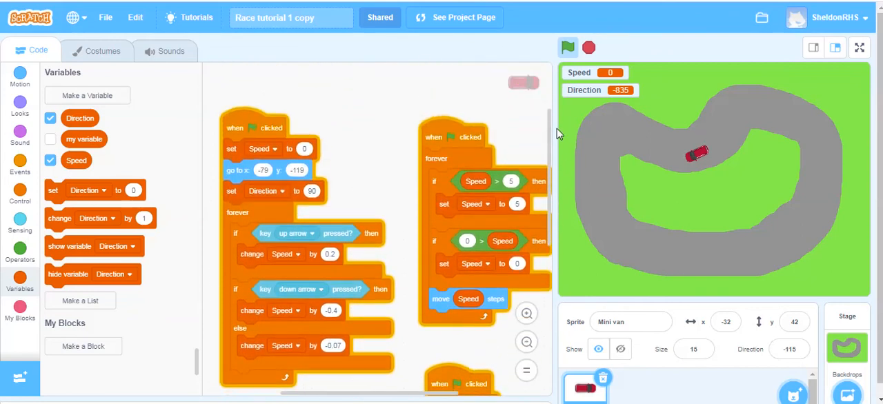
pyautogui.scroll(-3)
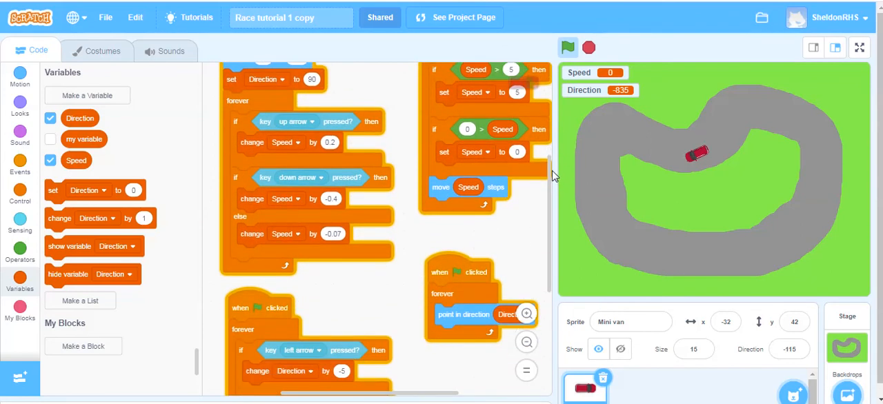
pyautogui.click(588, 47)
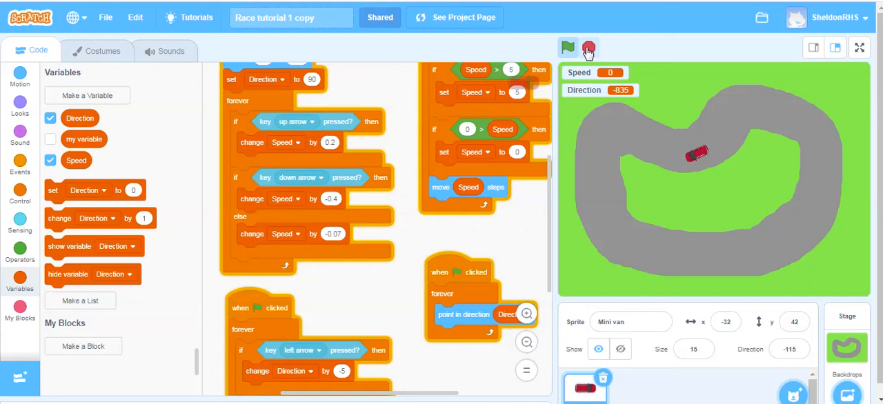
# Step: Restart the game so the car returns to its starting spot facing 90
pyautogui.click(568, 47)
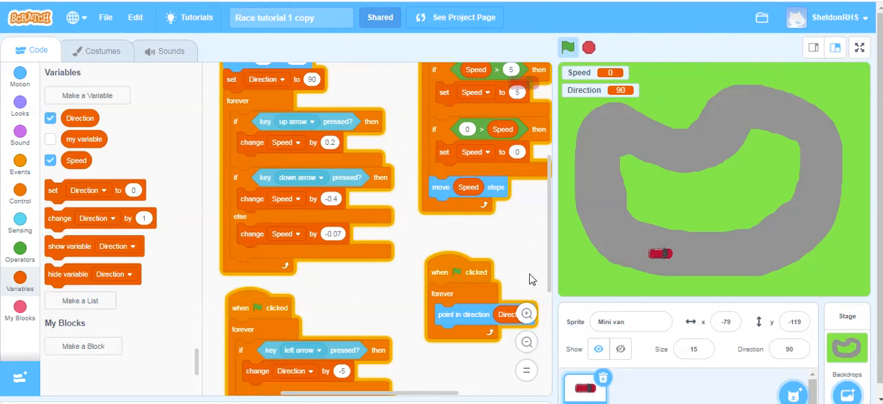
pyautogui.moveTo(510, 279)
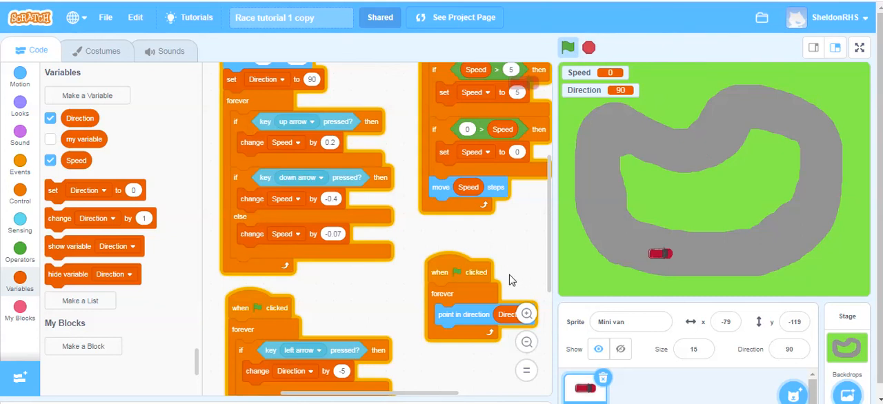
pyautogui.moveTo(552, 233)
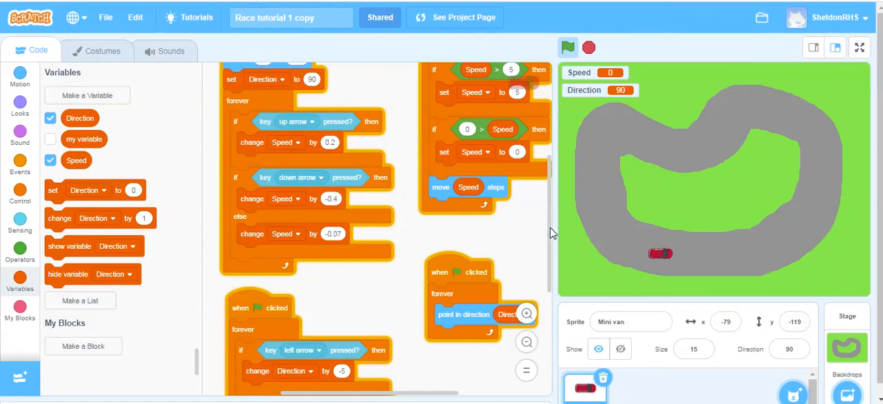
pyautogui.scroll(3)
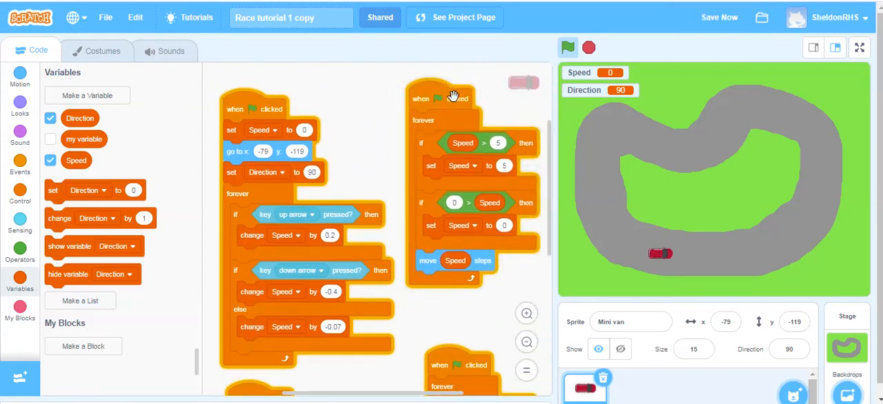
pyautogui.moveTo(422, 141)
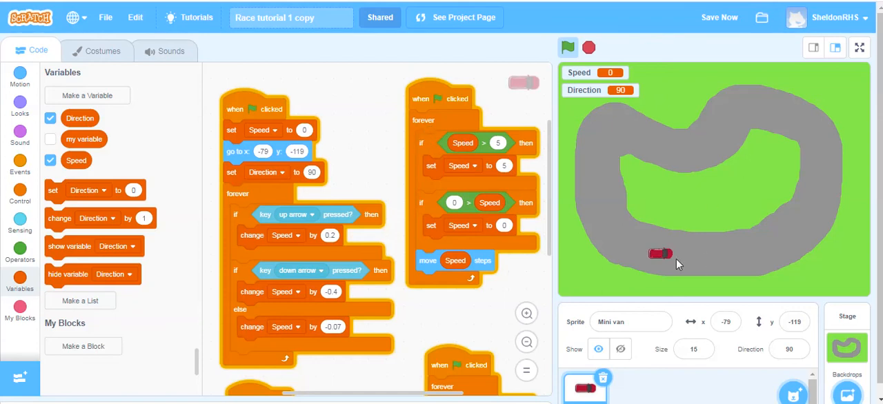
pyautogui.moveTo(786, 273)
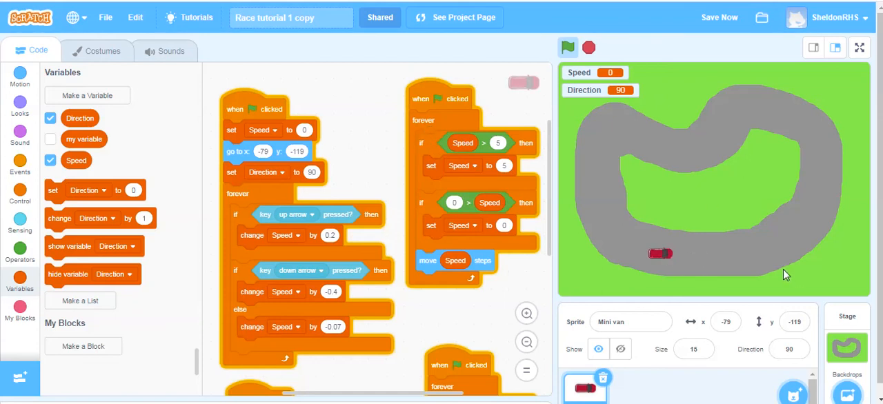
pyautogui.moveTo(766, 268)
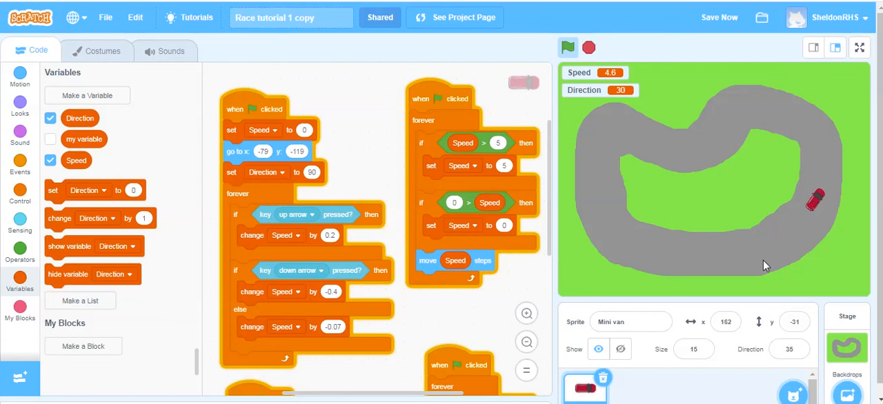
# Step: Restart the game and drive the car around to the left side of the loop
pyautogui.click(567, 47)
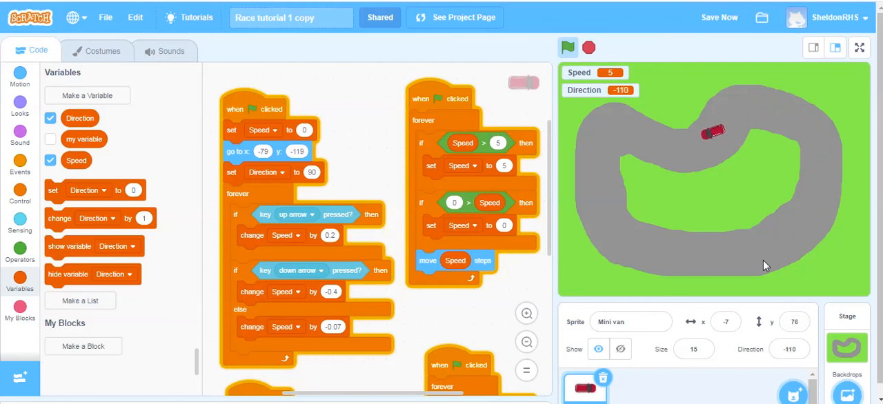
pyautogui.click(568, 47)
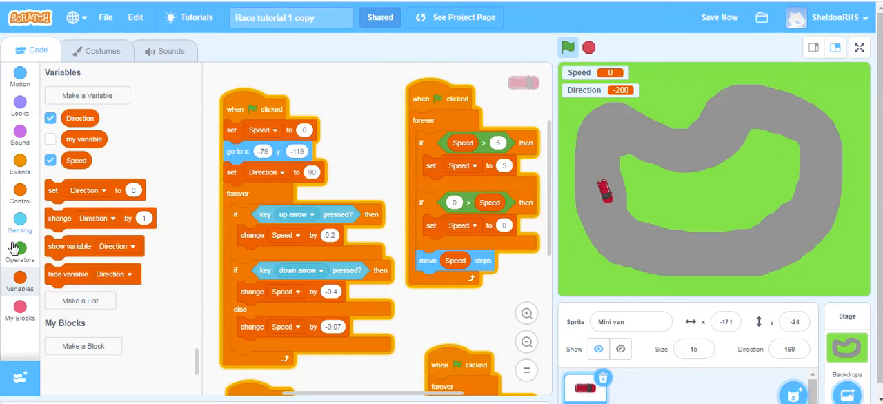
pyautogui.moveTo(19, 196)
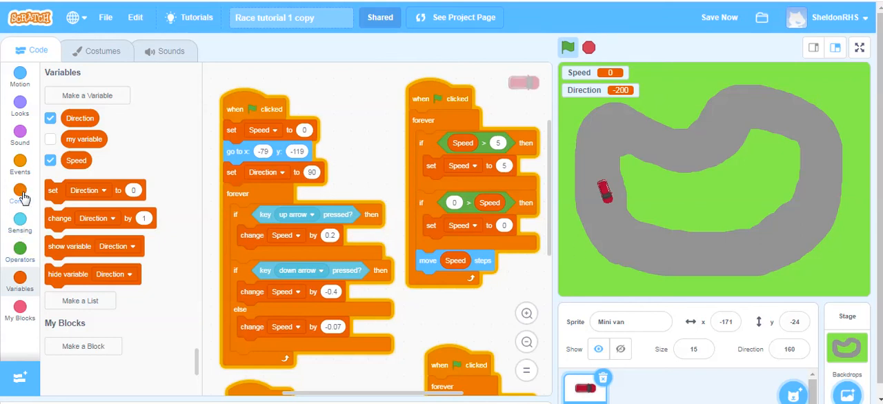
# Step: Fill the empty if with 'touching color ?' sampled from the green grass on the stage
pyautogui.click(20, 196)
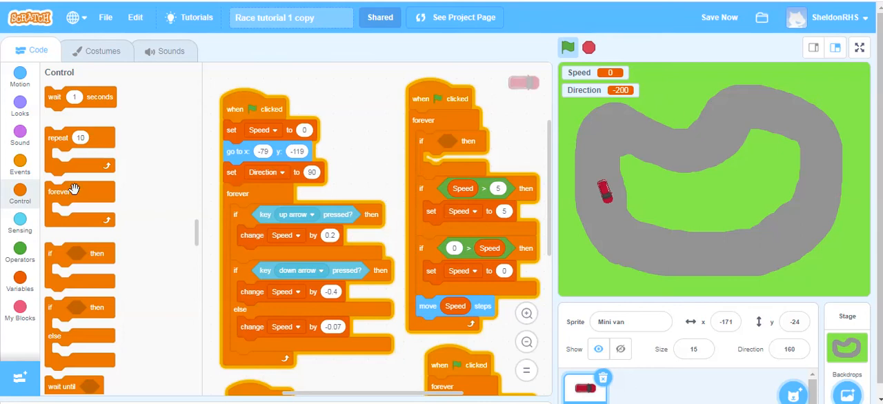
pyautogui.click(20, 223)
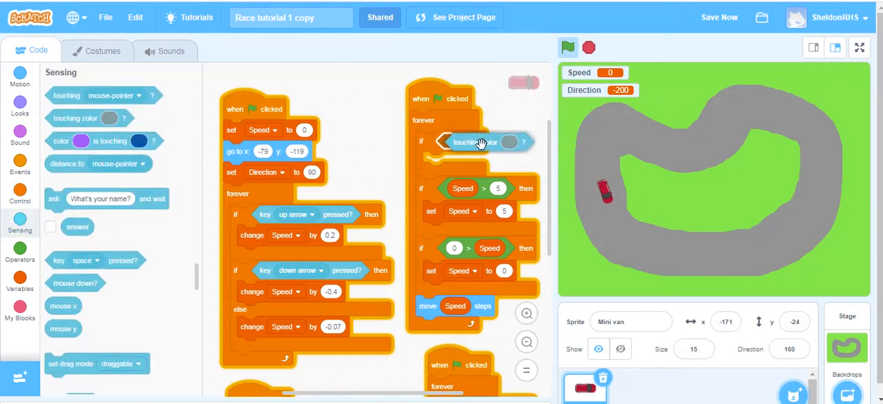
pyautogui.click(508, 142)
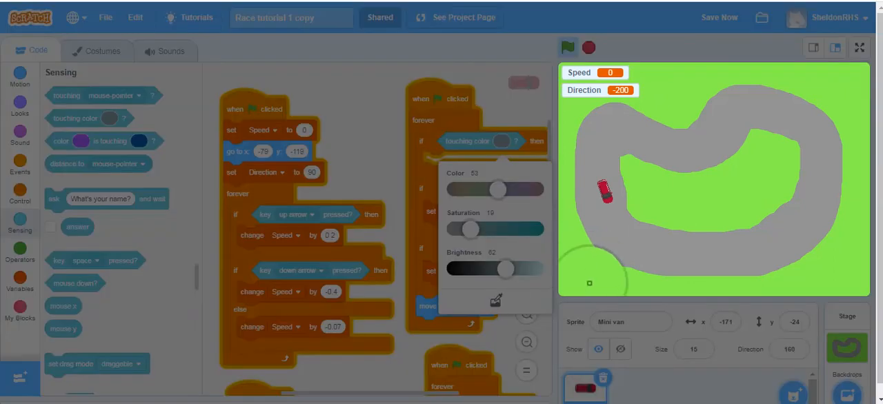
pyautogui.click(384, 150)
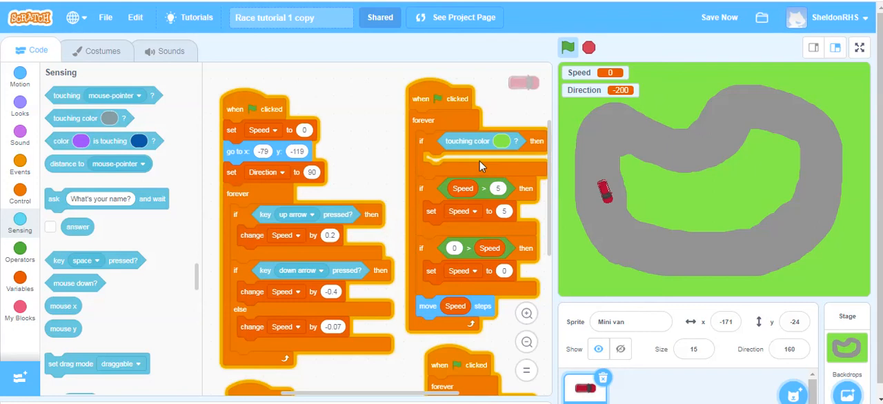
pyautogui.moveTo(475, 160)
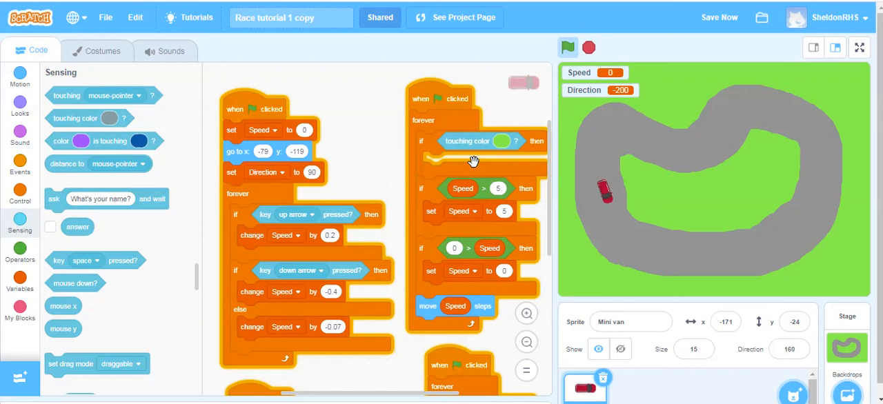
pyautogui.moveTo(472, 161)
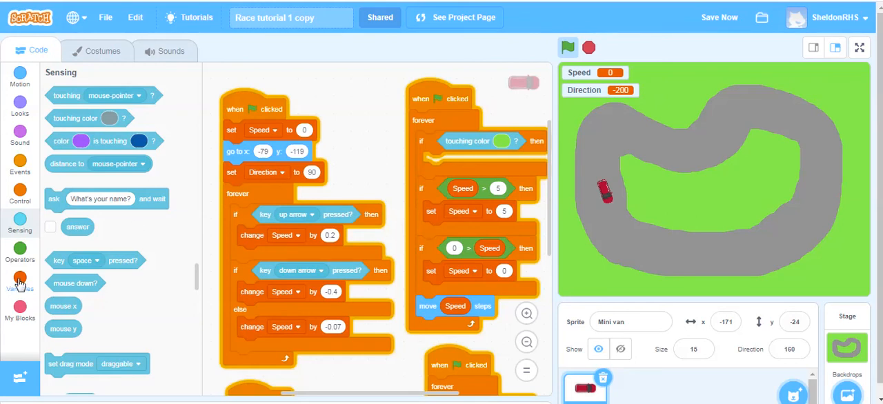
# Step: Nest an if-else in the grass check with condition 'key up arrow pressed?'
pyautogui.click(20, 164)
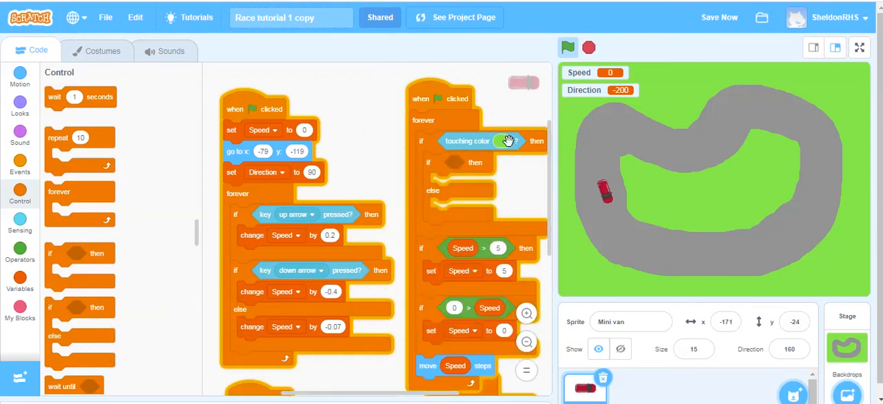
pyautogui.click(500, 141)
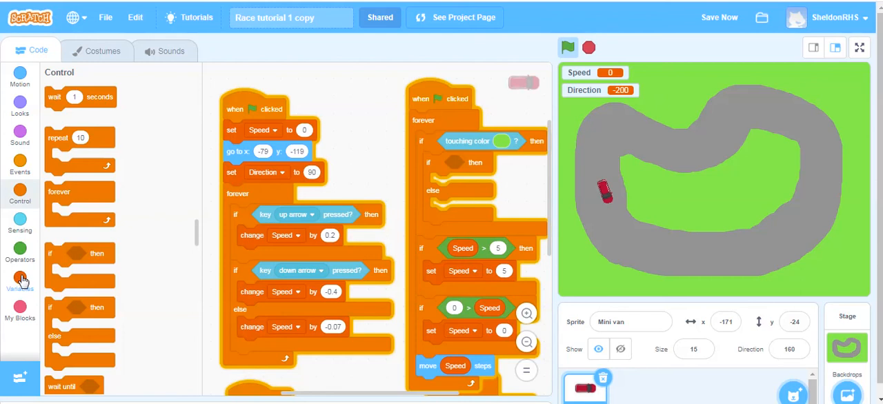
pyautogui.moveTo(19, 223)
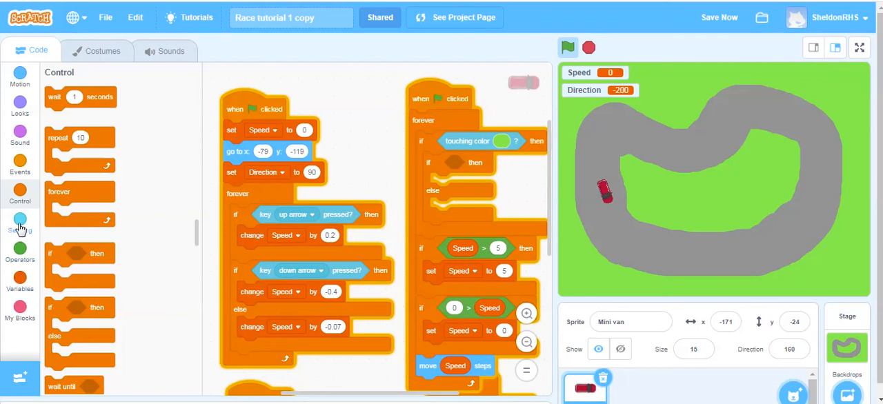
pyautogui.click(19, 221)
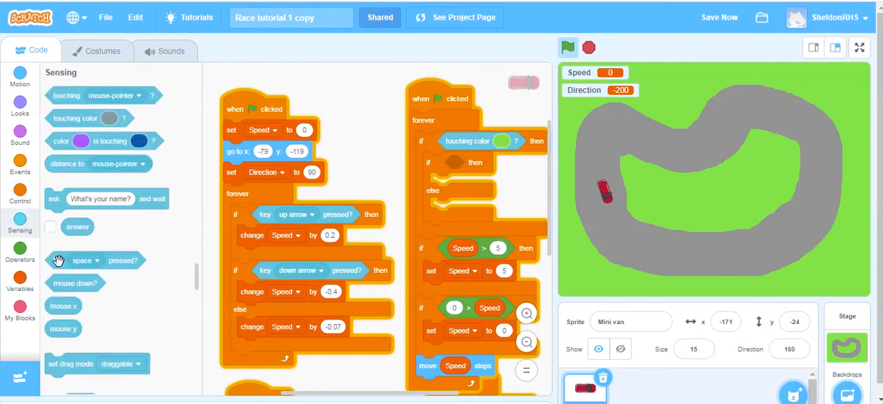
pyautogui.moveTo(95, 260); pyautogui.dragTo(483, 163)
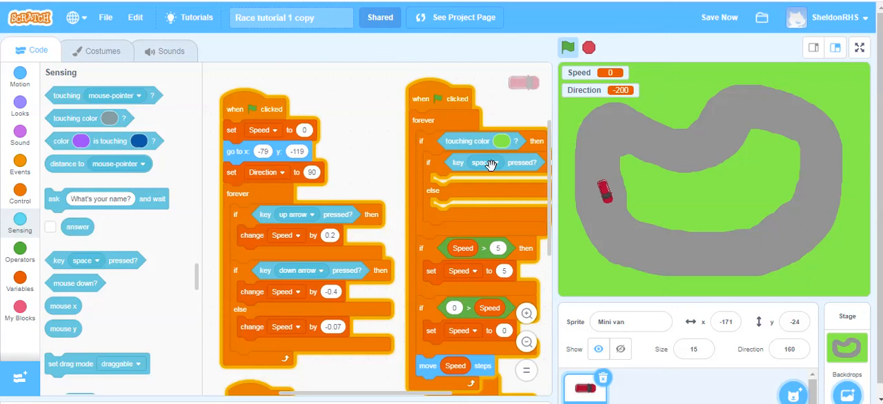
pyautogui.click(494, 163)
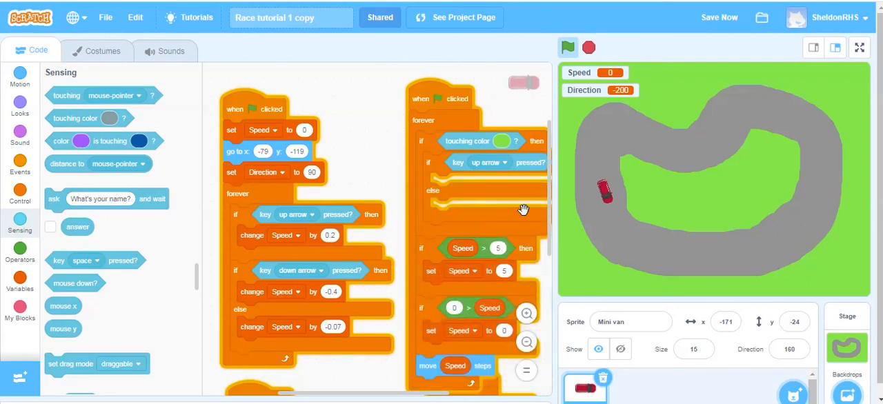
pyautogui.moveTo(419, 105)
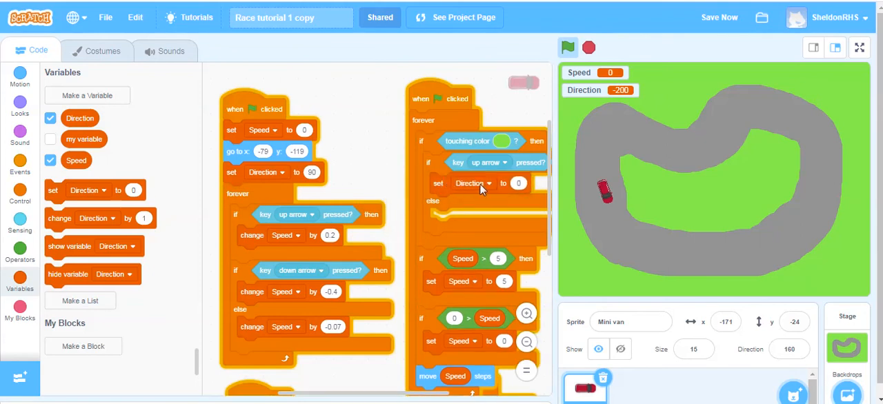
# Step: Make the if part set Speed to 2
pyautogui.click(472, 182)
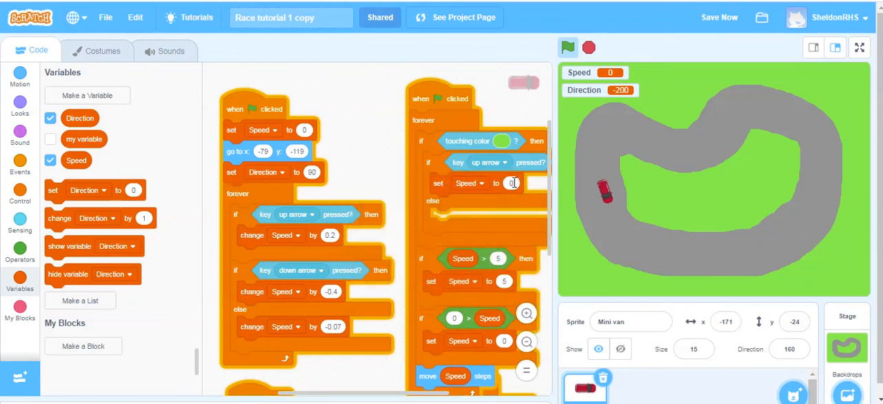
pyautogui.write('2')
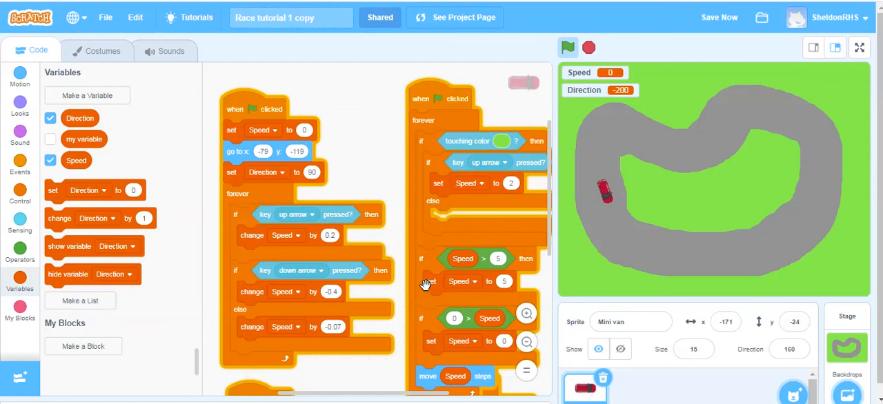
pyautogui.moveTo(309, 325)
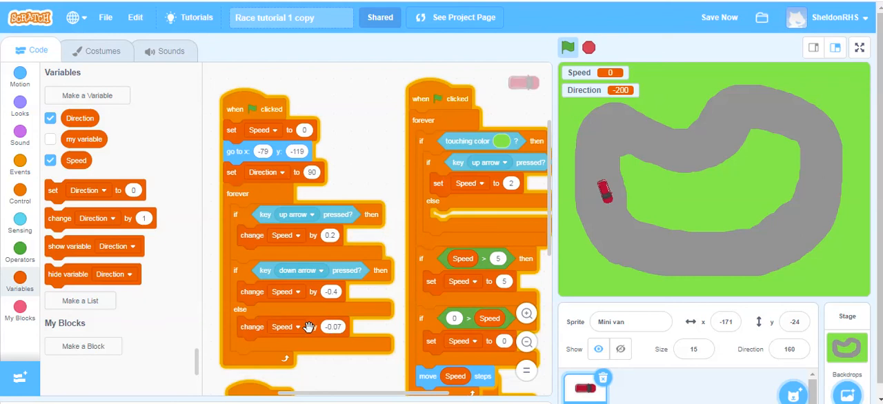
# Step: Duplicate 'change Speed by -0.07' into the else branch of the grass check
pyautogui.rightClick(309, 326)
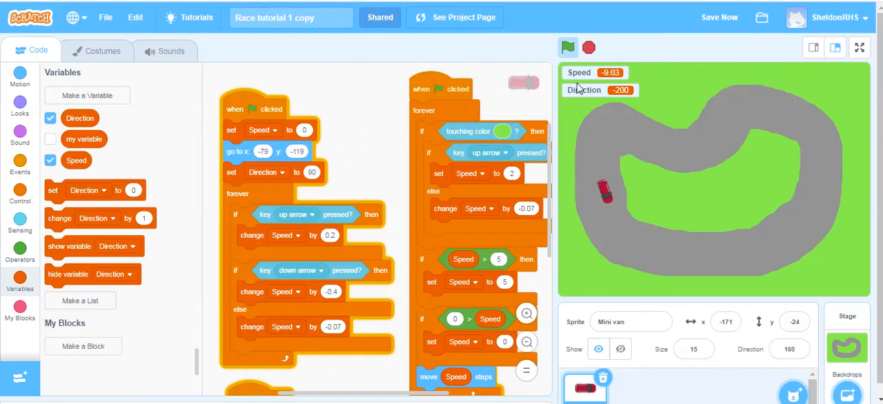
pyautogui.click(567, 47)
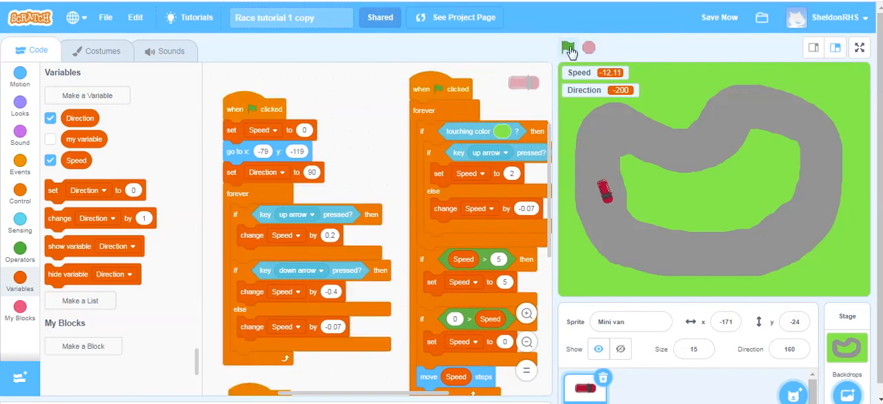
# Step: Run the game and test-drive the car around the track and onto the grass
pyautogui.click(569, 47)
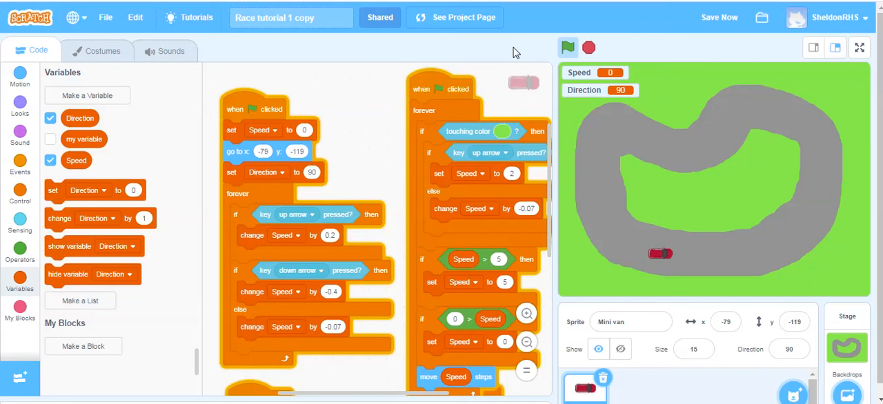
pyautogui.click(567, 47)
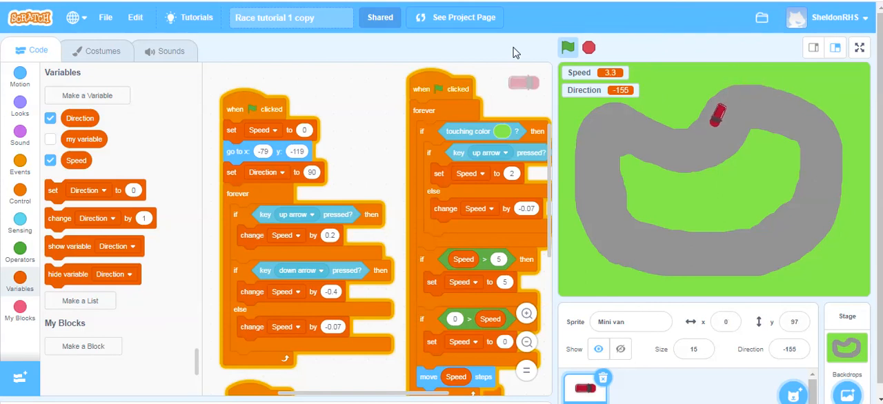
pyautogui.click(567, 47)
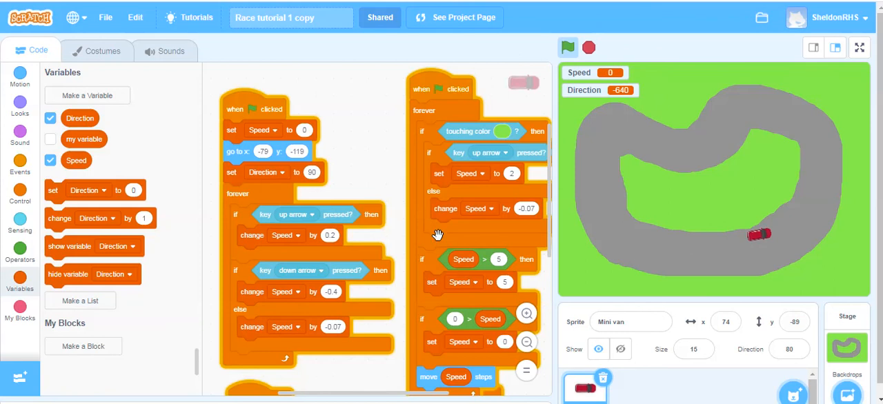
pyautogui.moveTo(482, 214)
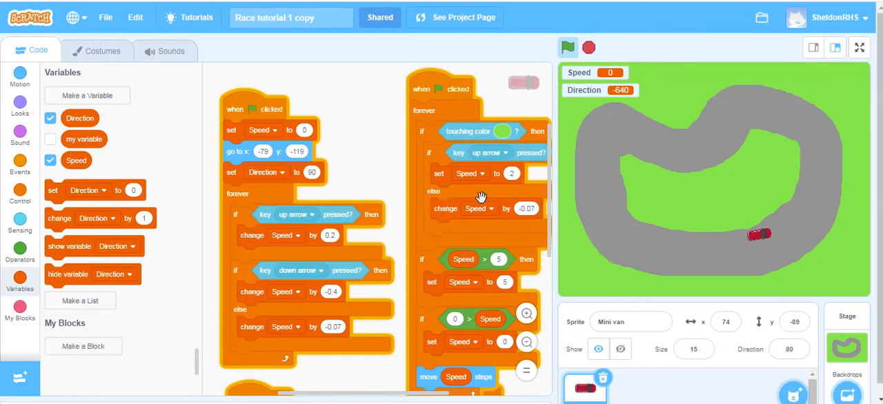
pyautogui.moveTo(384, 187)
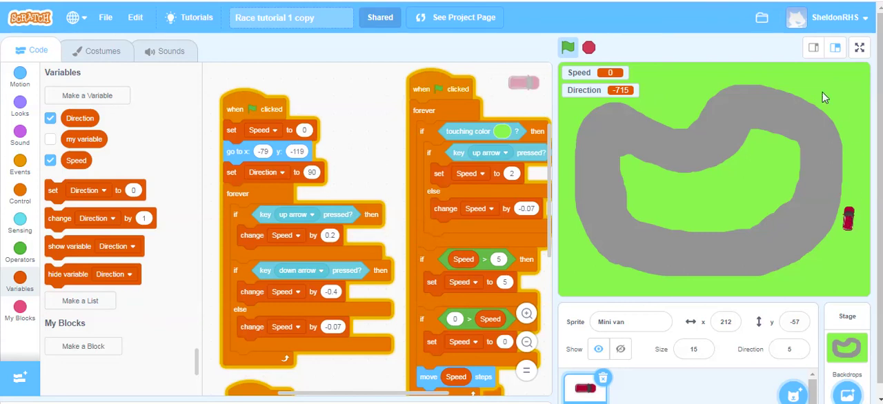
pyautogui.moveTo(738, 295)
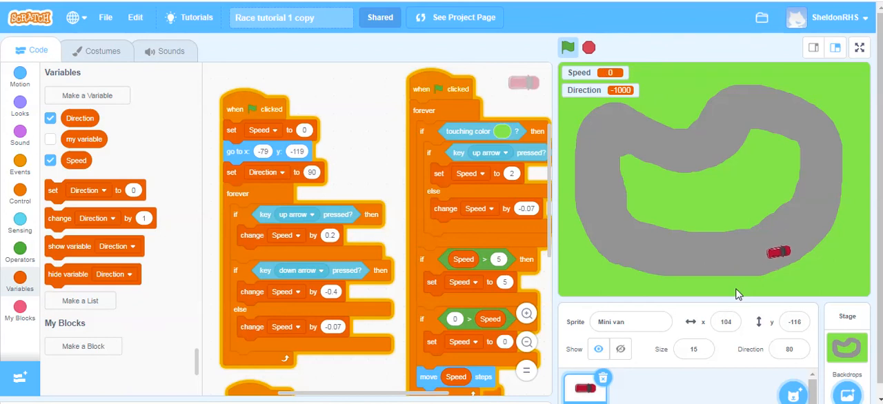
pyautogui.moveTo(840, 159)
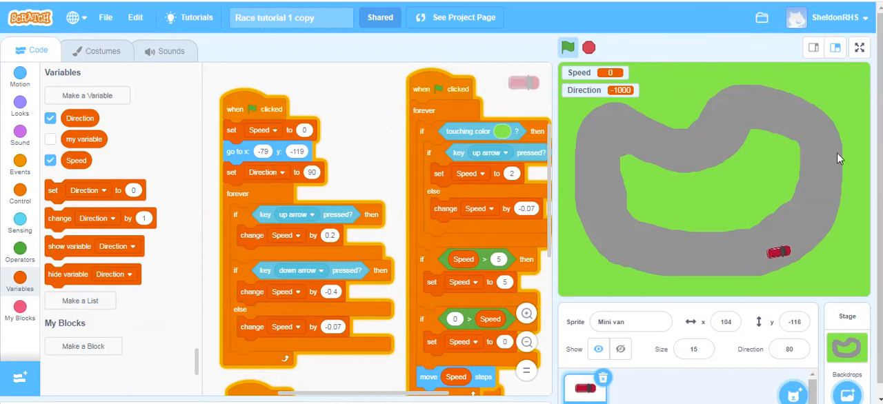
pyautogui.moveTo(705, 171)
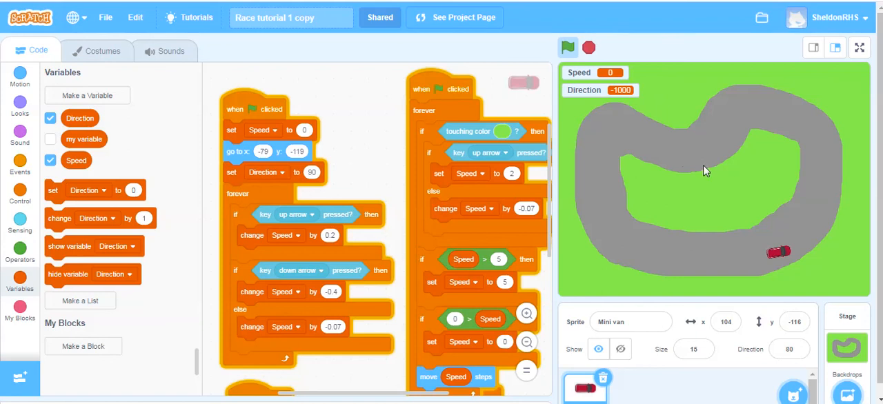